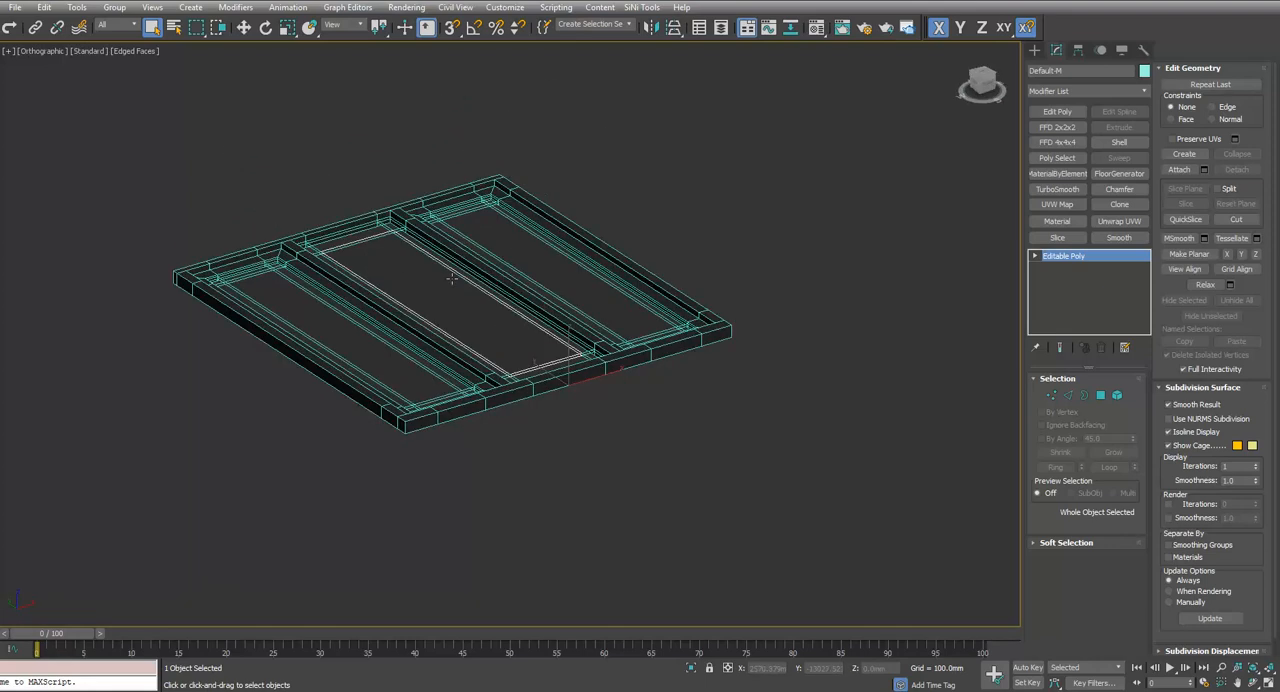
- Select the window frame model and move the arithmetic node lower in the style graph
{"action": "left_click", "coordinate": [244, 28]}
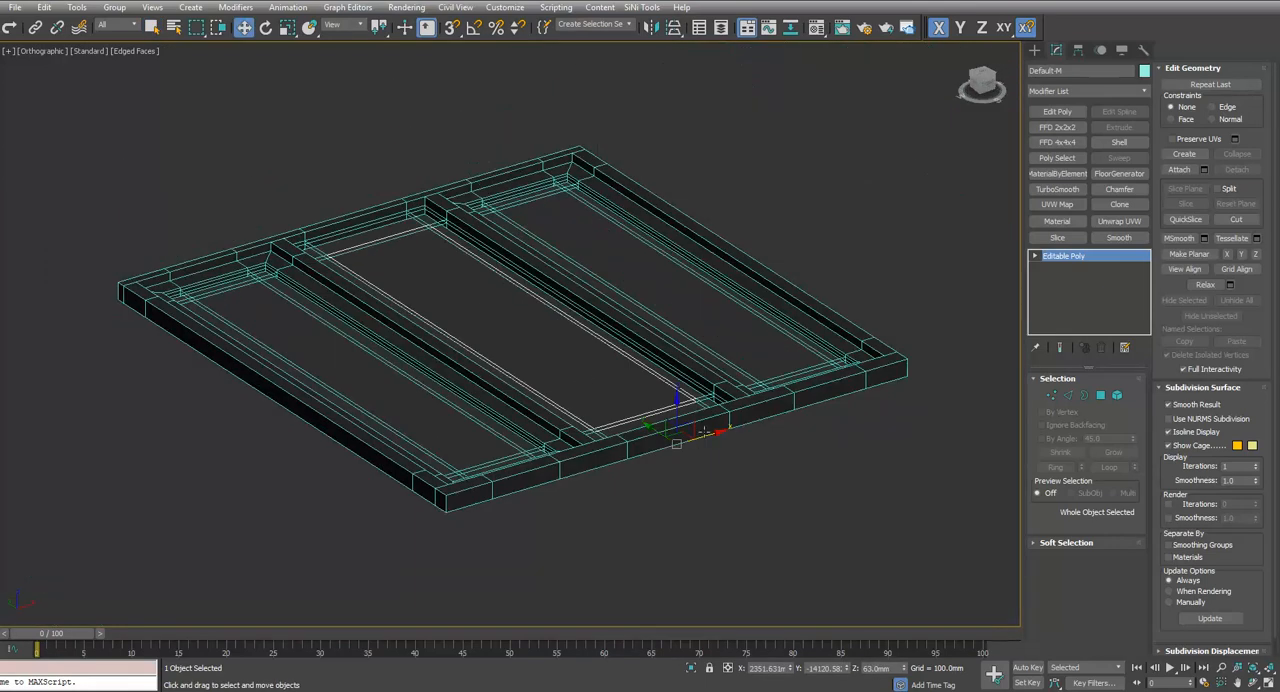
{"action": "scroll", "scroll_direction": "up", "scroll_amount": 3}
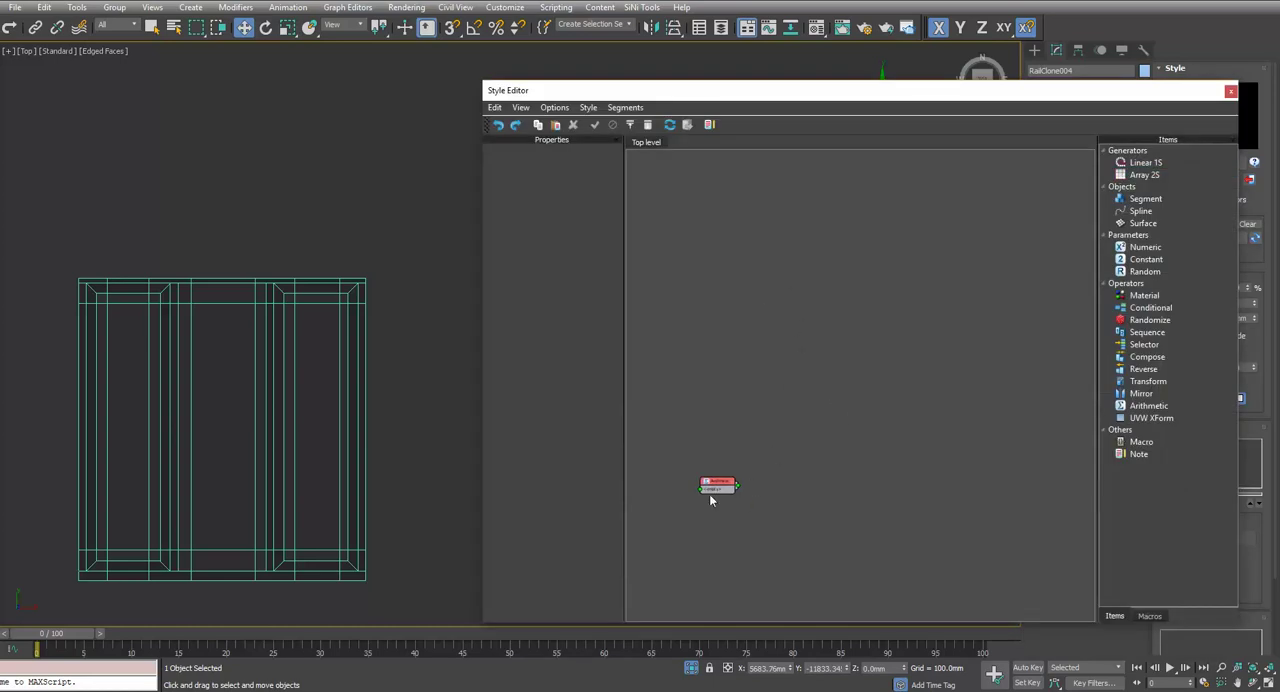
{"action": "left_click", "coordinate": [718, 484]}
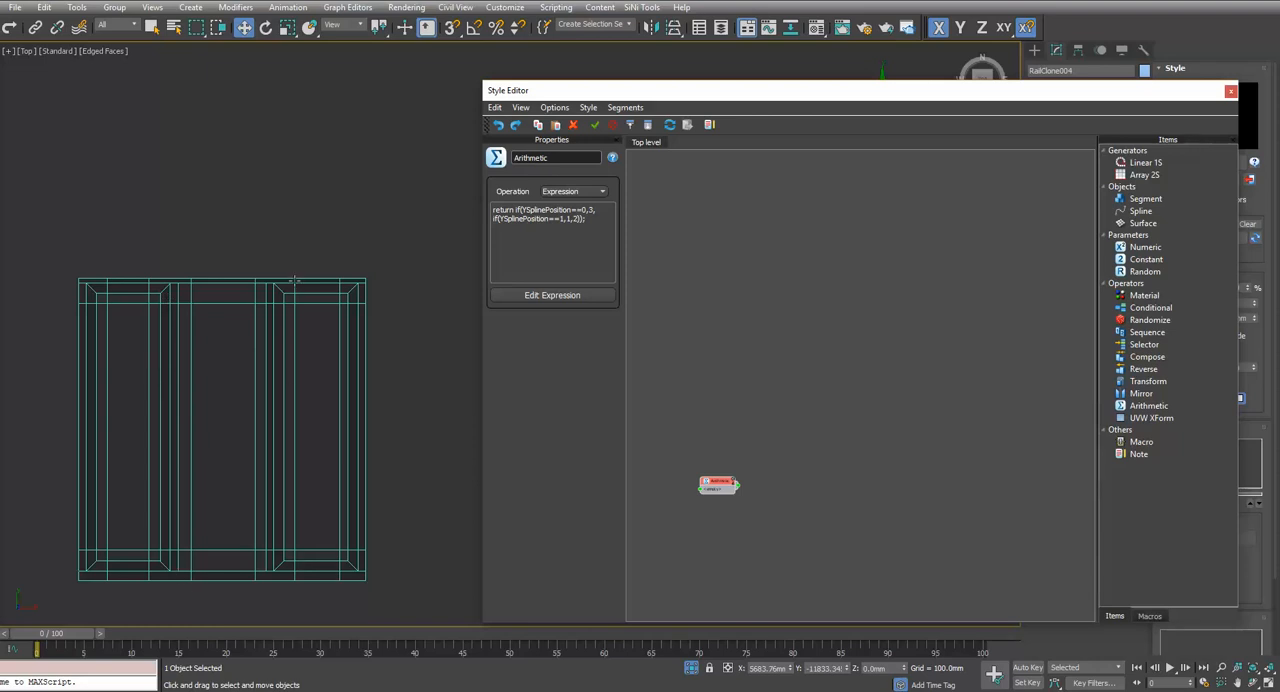
{"action": "left_click_drag", "start_coordinate": [718, 484], "coordinate": [718, 508]}
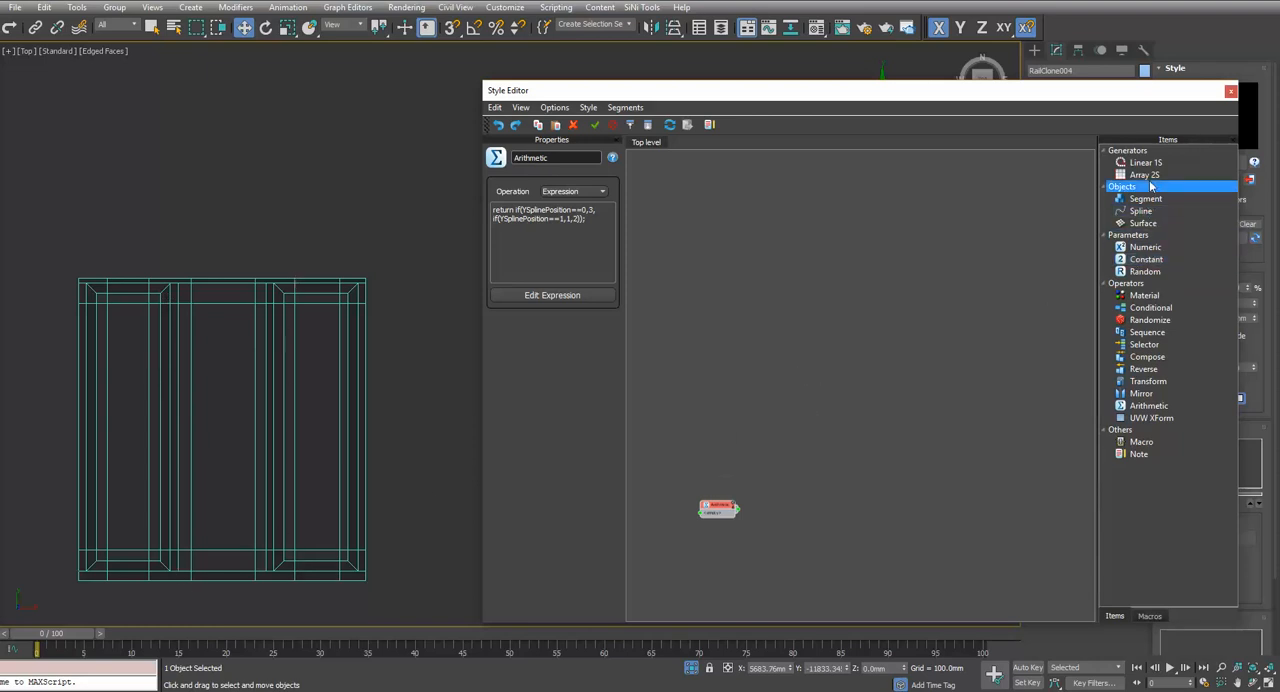
- Add an Array 2D generator, a Spline input and a default Segment node to the graph
{"action": "left_click", "coordinate": [1144, 174]}
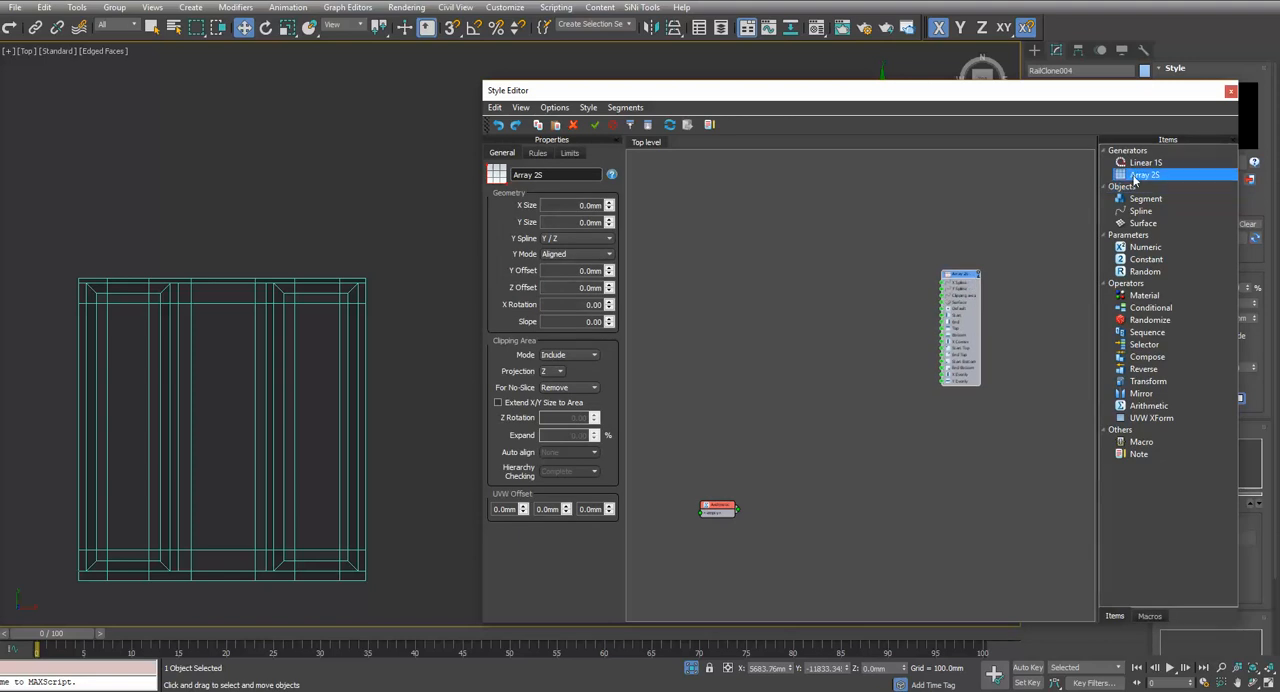
{"action": "left_click", "coordinate": [1144, 198]}
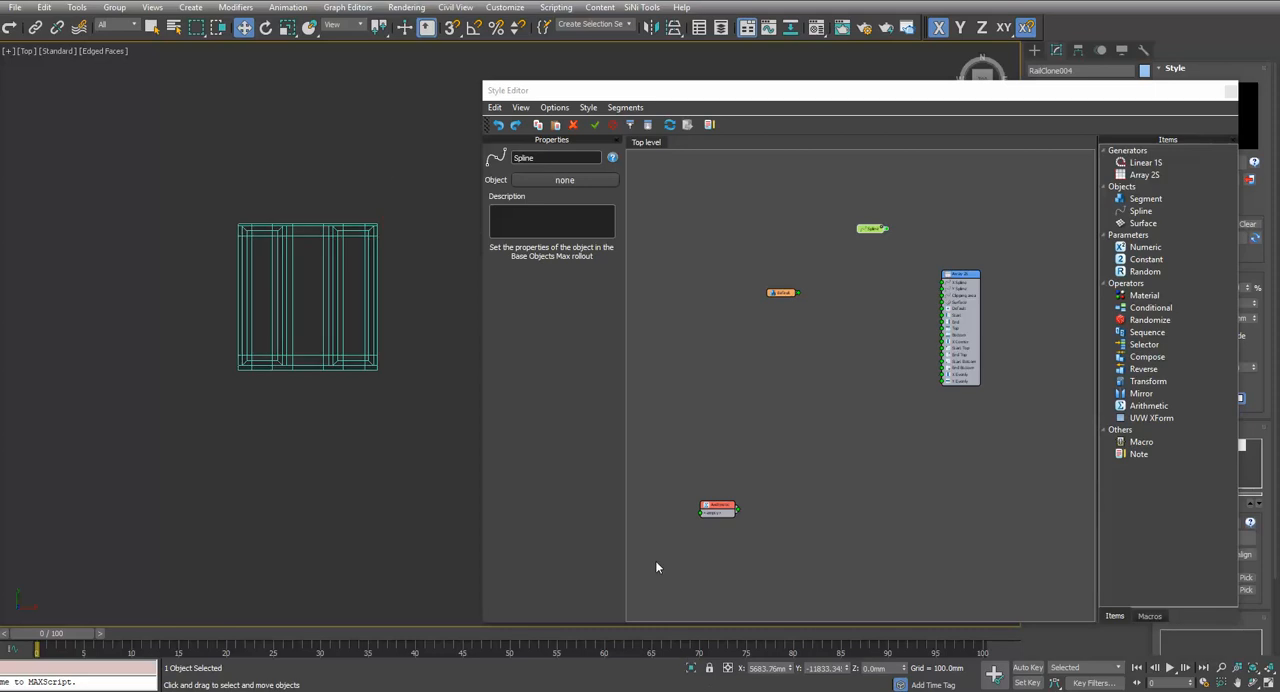
{"action": "left_click", "coordinate": [564, 180]}
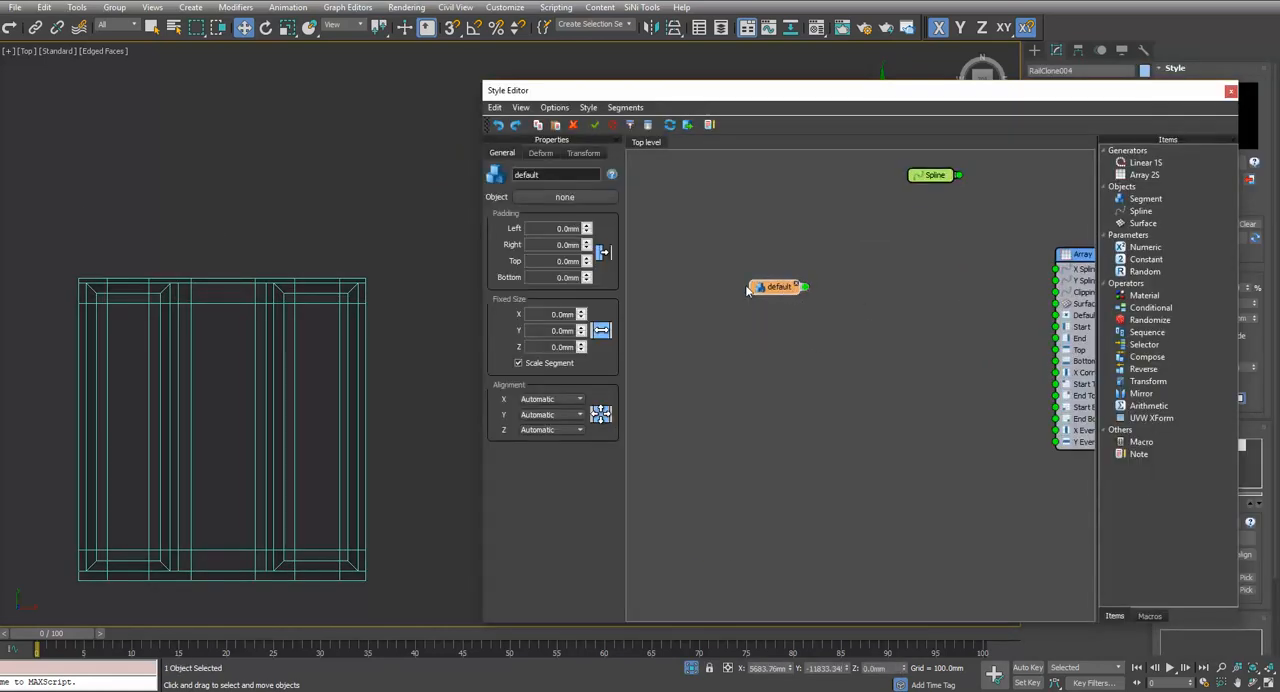
{"action": "left_click", "coordinate": [580, 430]}
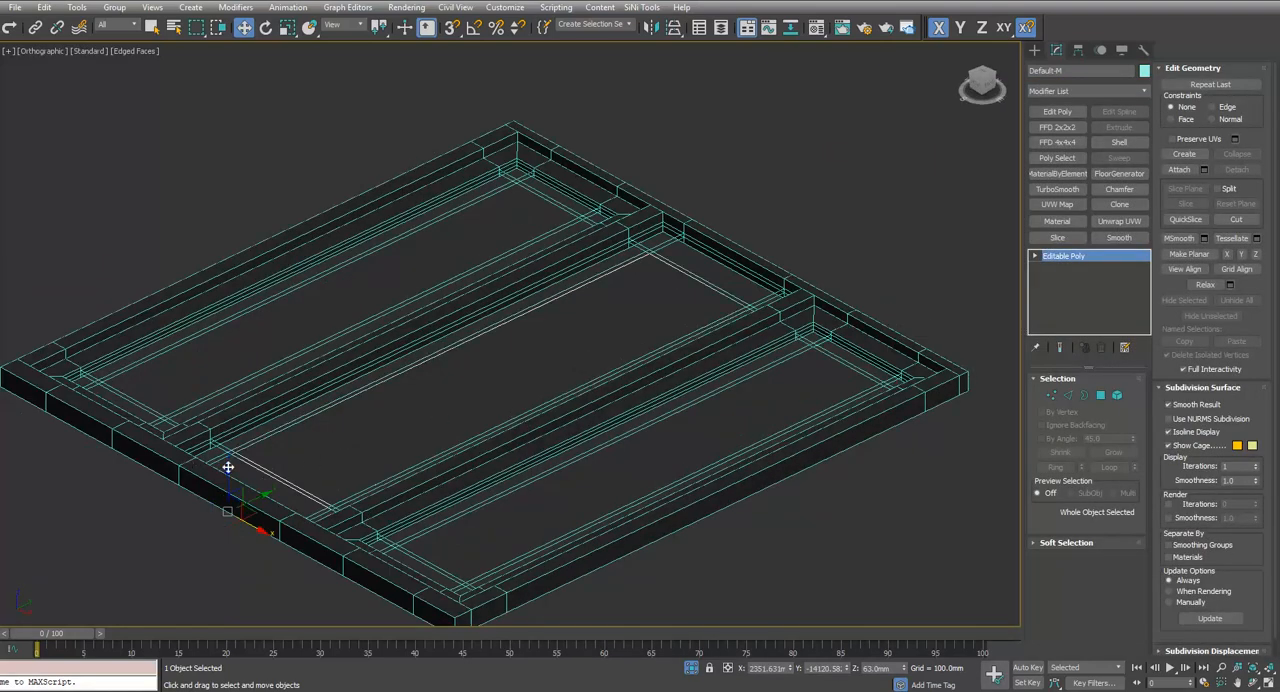
{"action": "mouse_move", "coordinate": [300, 426]}
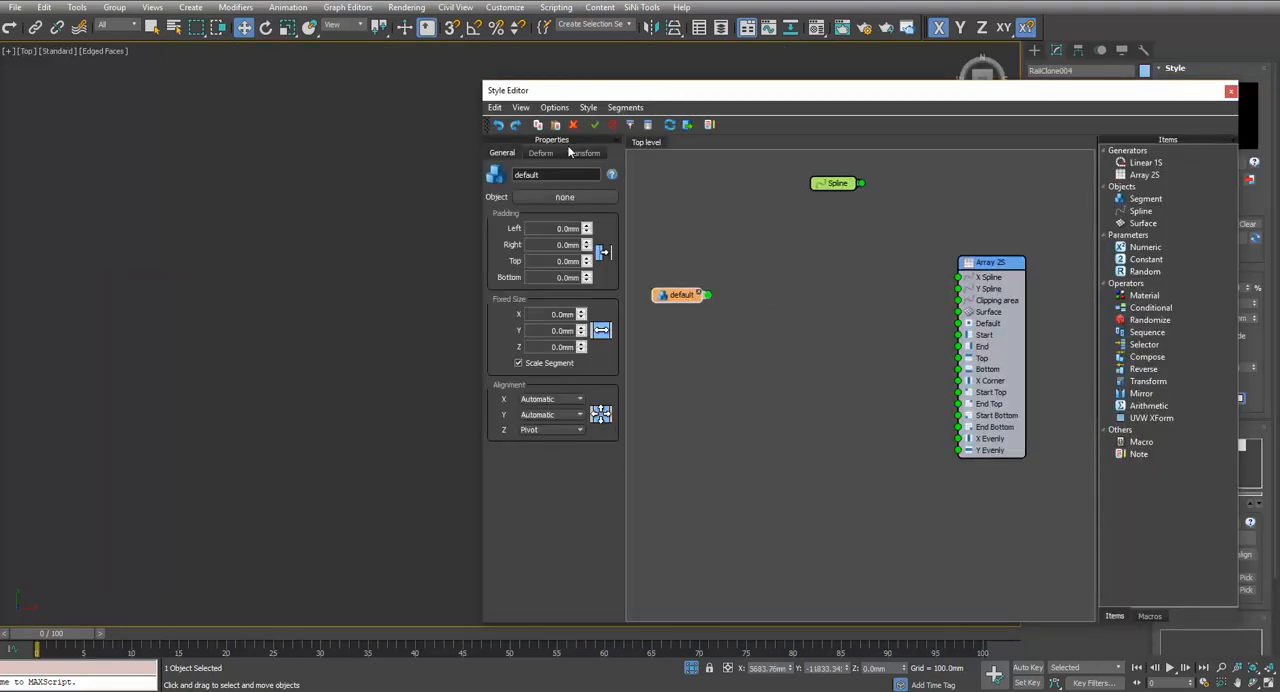
- Review the default segment's Deform and General settings, then select the Array 2D generator
{"action": "left_click", "coordinate": [540, 152]}
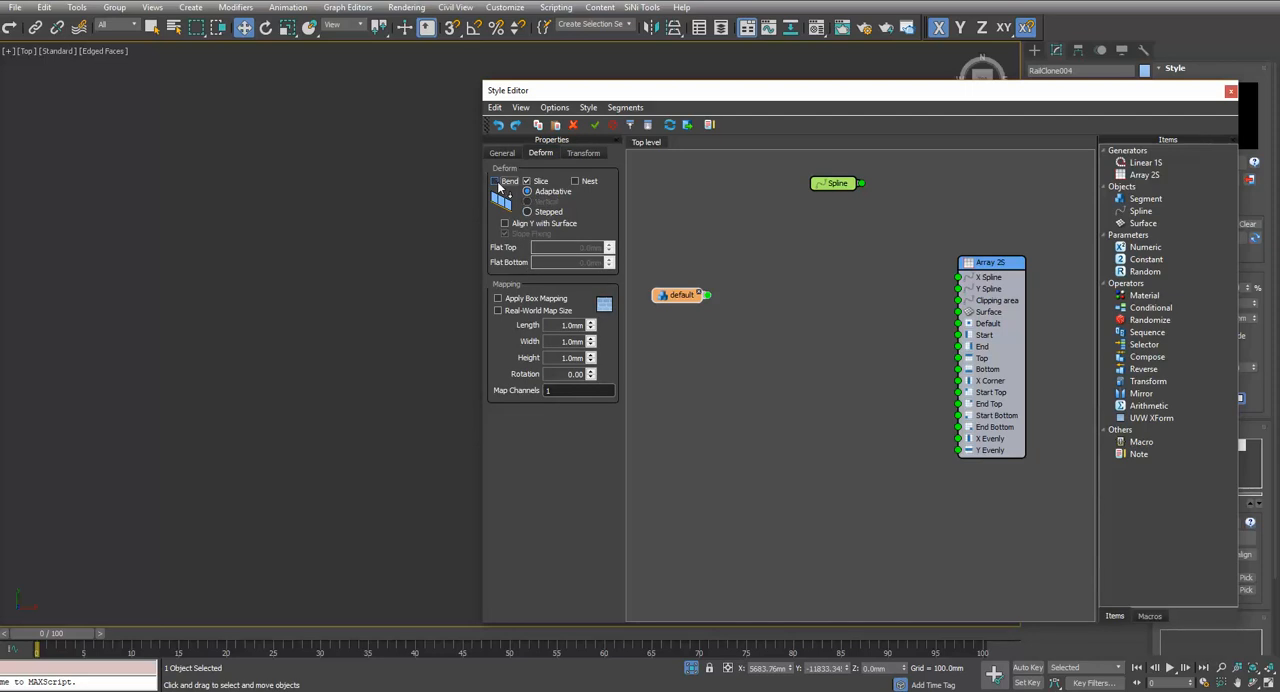
{"action": "left_click", "coordinate": [500, 152]}
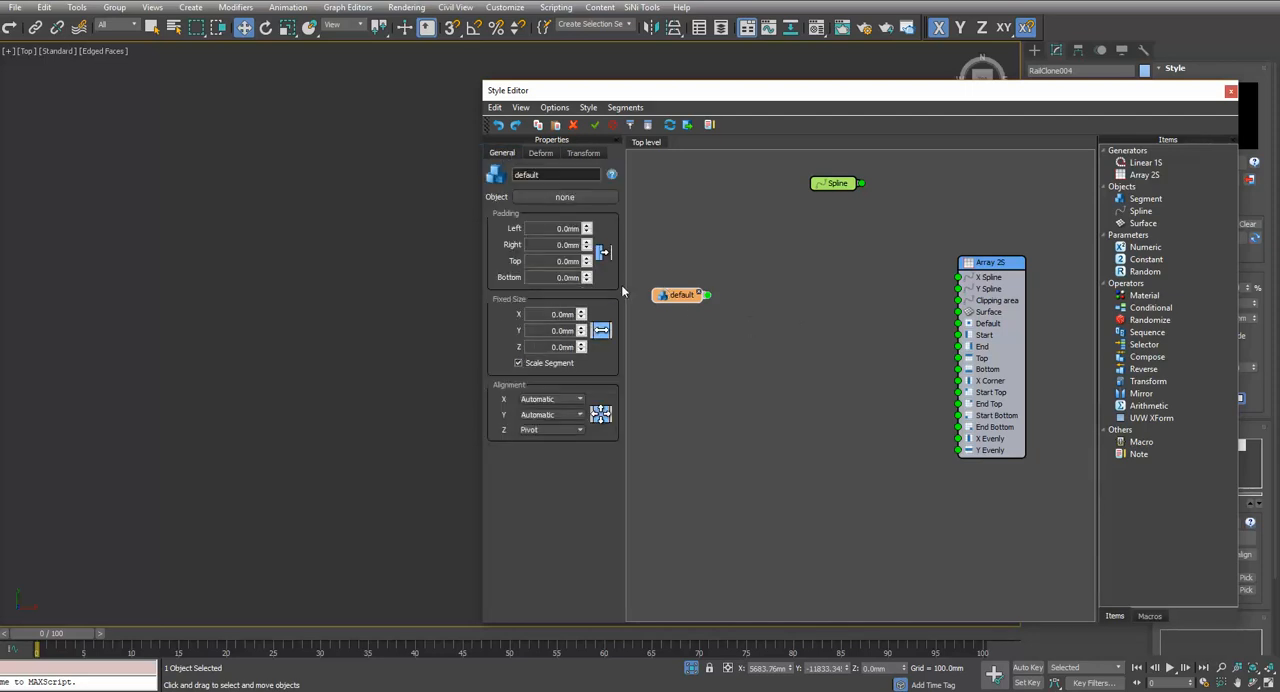
{"action": "left_click", "coordinate": [990, 262]}
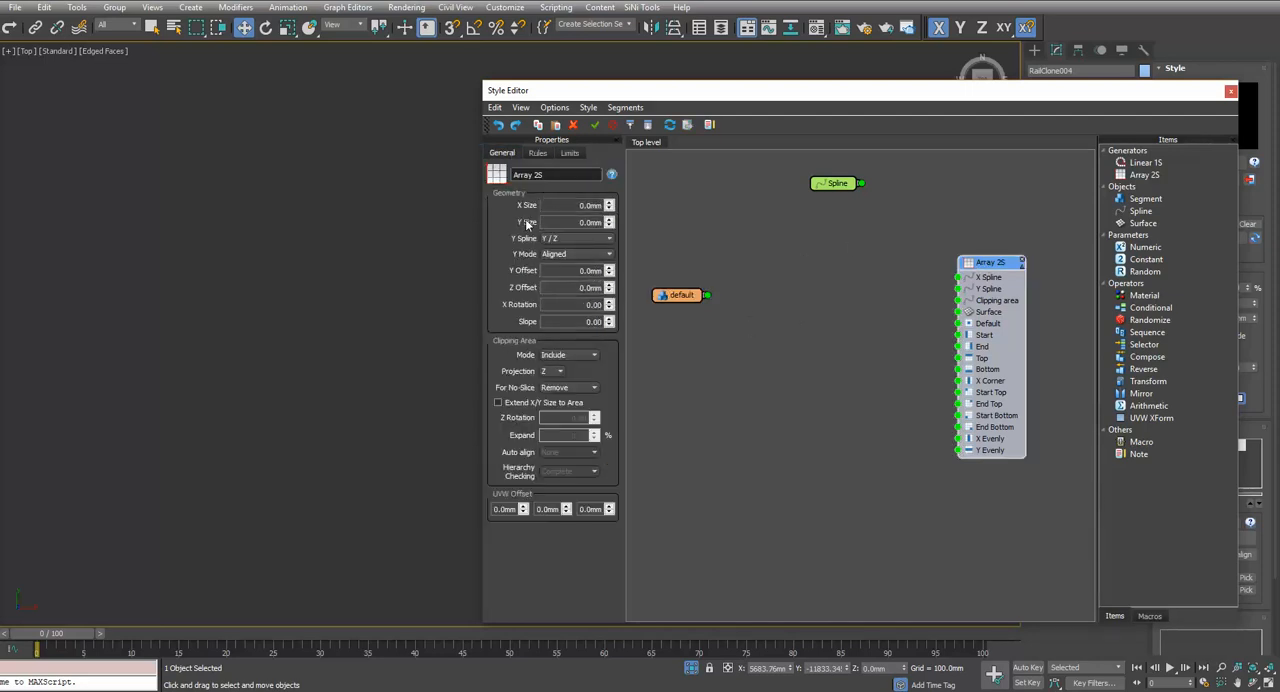
- Check the generator's clipping settings and choose the X Evenly division mode in its Rules
{"action": "left_click", "coordinate": [498, 402]}
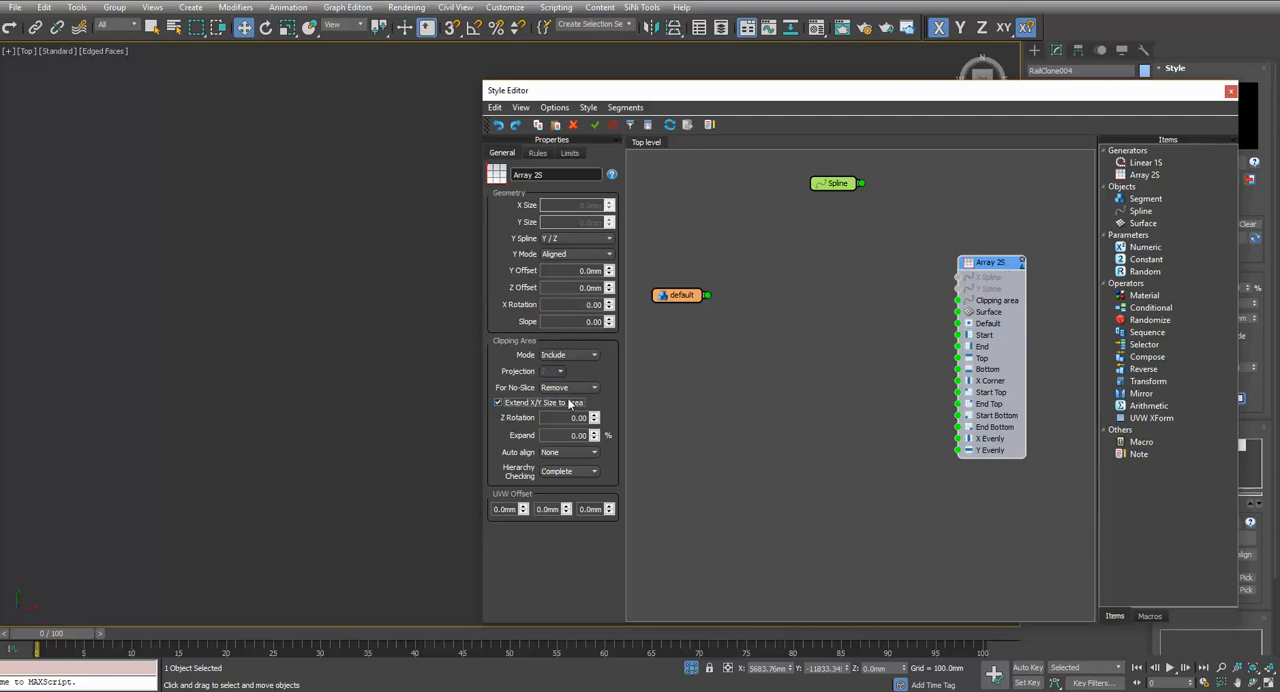
{"action": "left_click", "coordinate": [536, 152]}
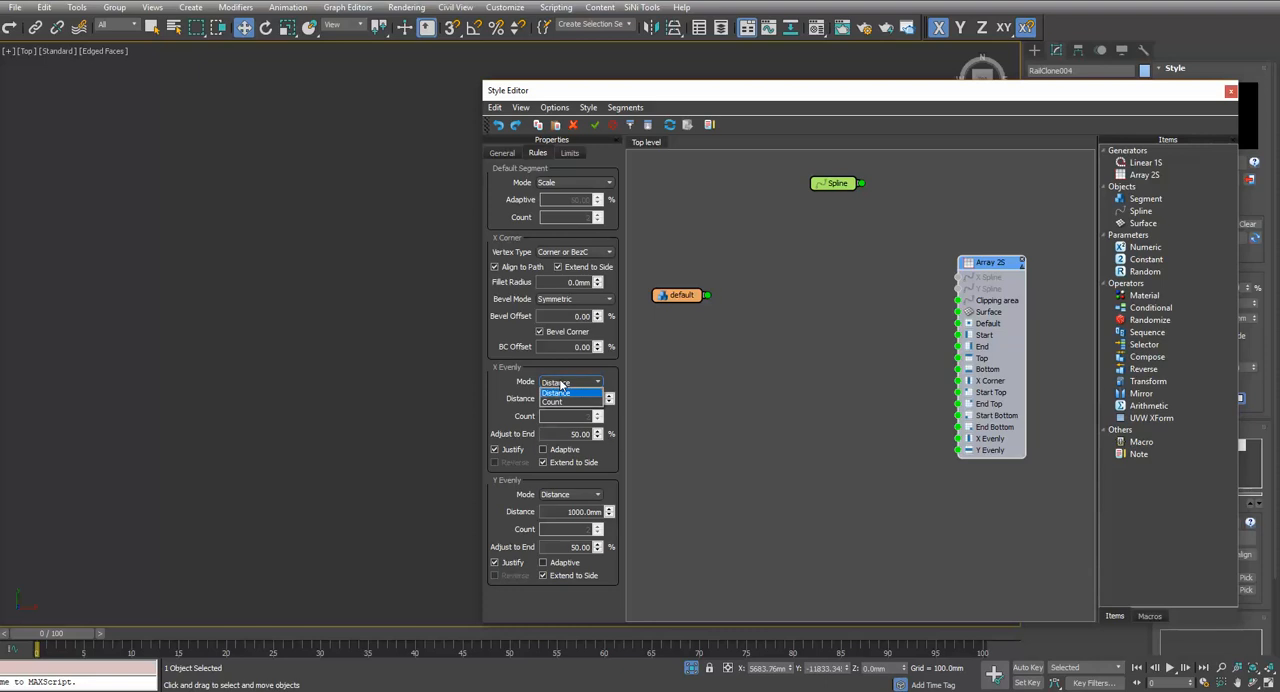
{"action": "left_click", "coordinate": [554, 392]}
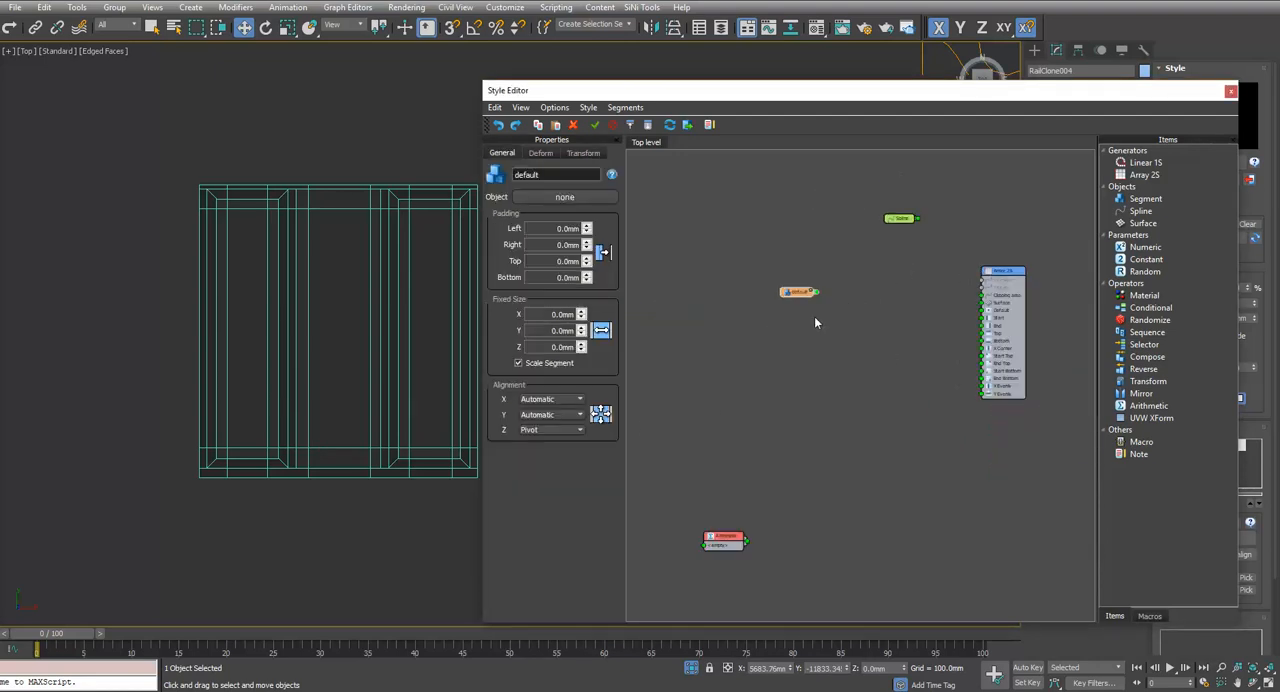
- Import scene objects from the pick list and place them as segment nodes in the graph
{"action": "right_click", "coordinate": [800, 290]}
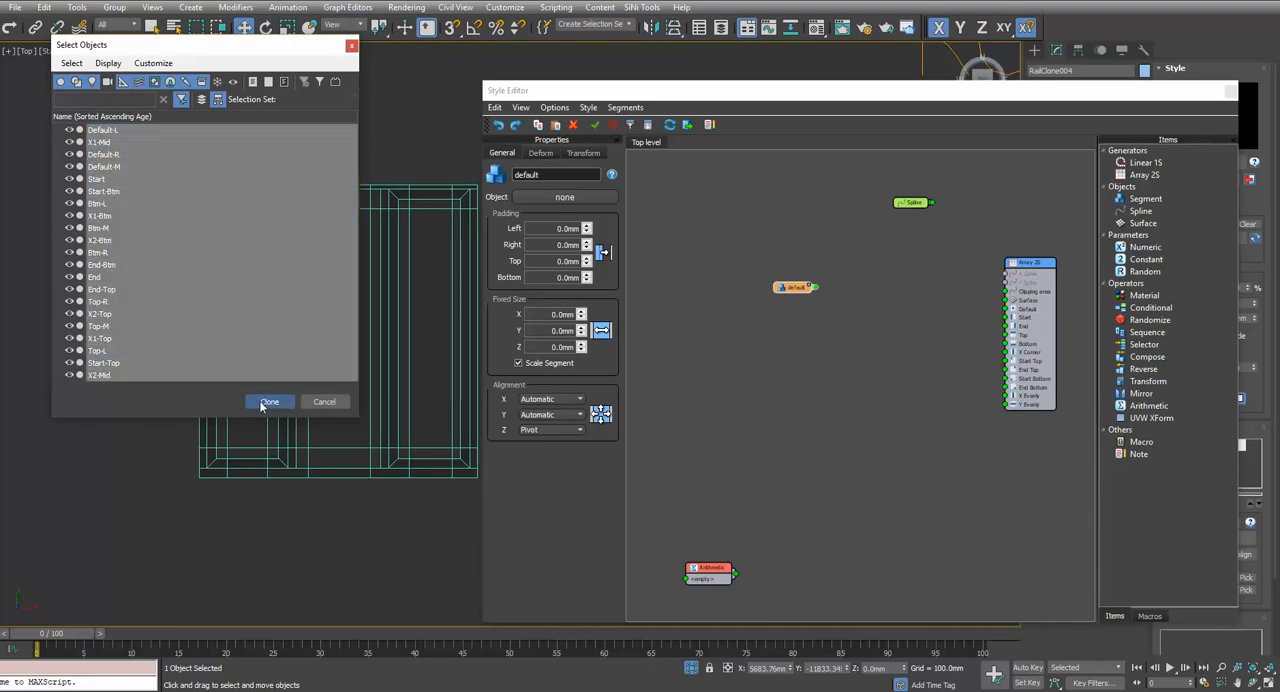
{"action": "left_click", "coordinate": [268, 400]}
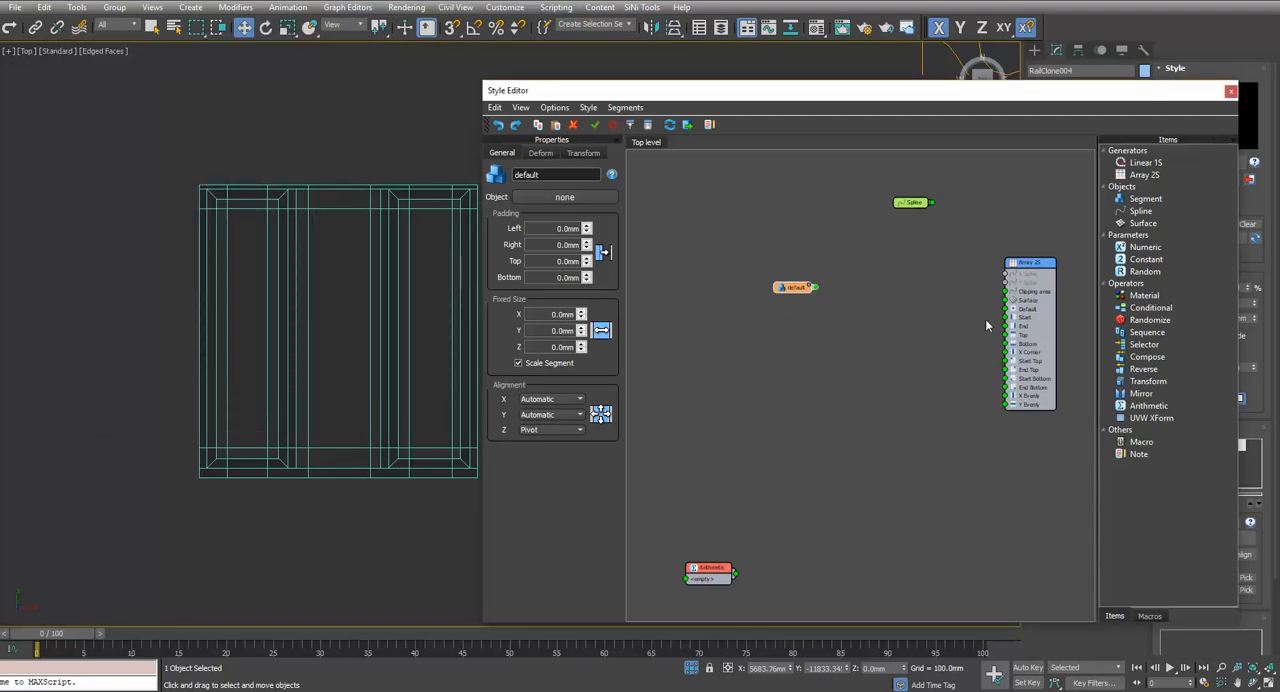
{"action": "mouse_move", "coordinate": [810, 322]}
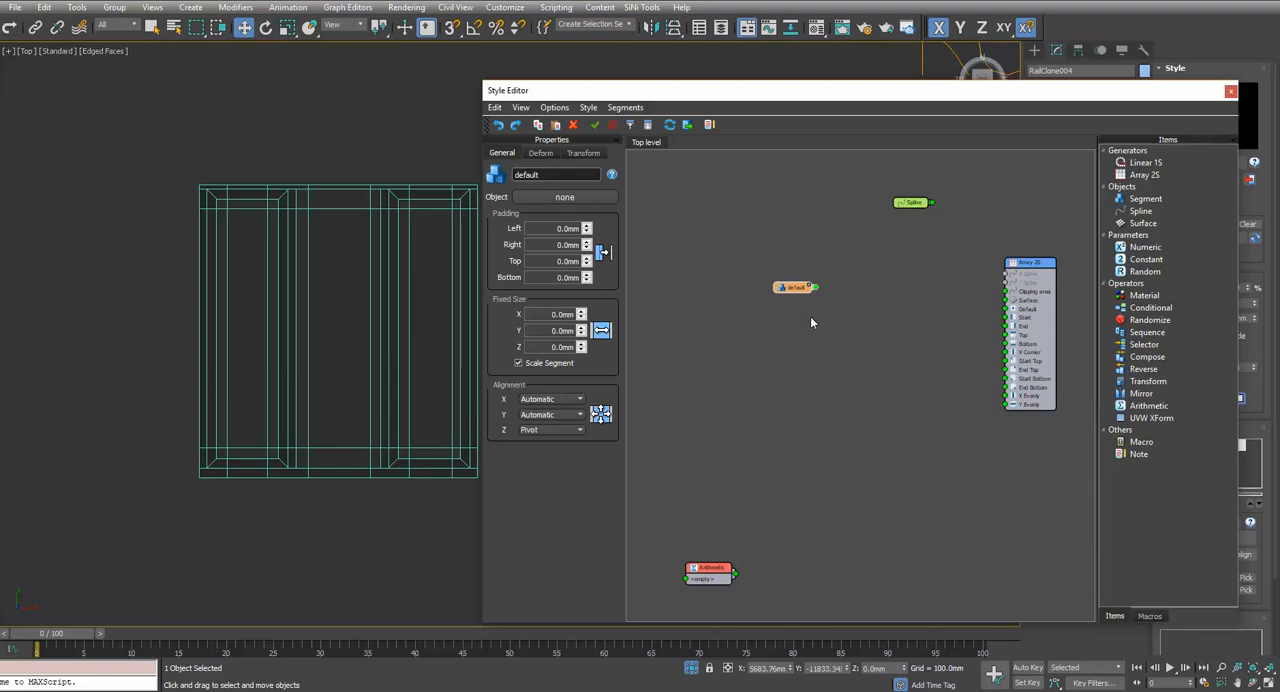
{"action": "left_click", "coordinate": [796, 288]}
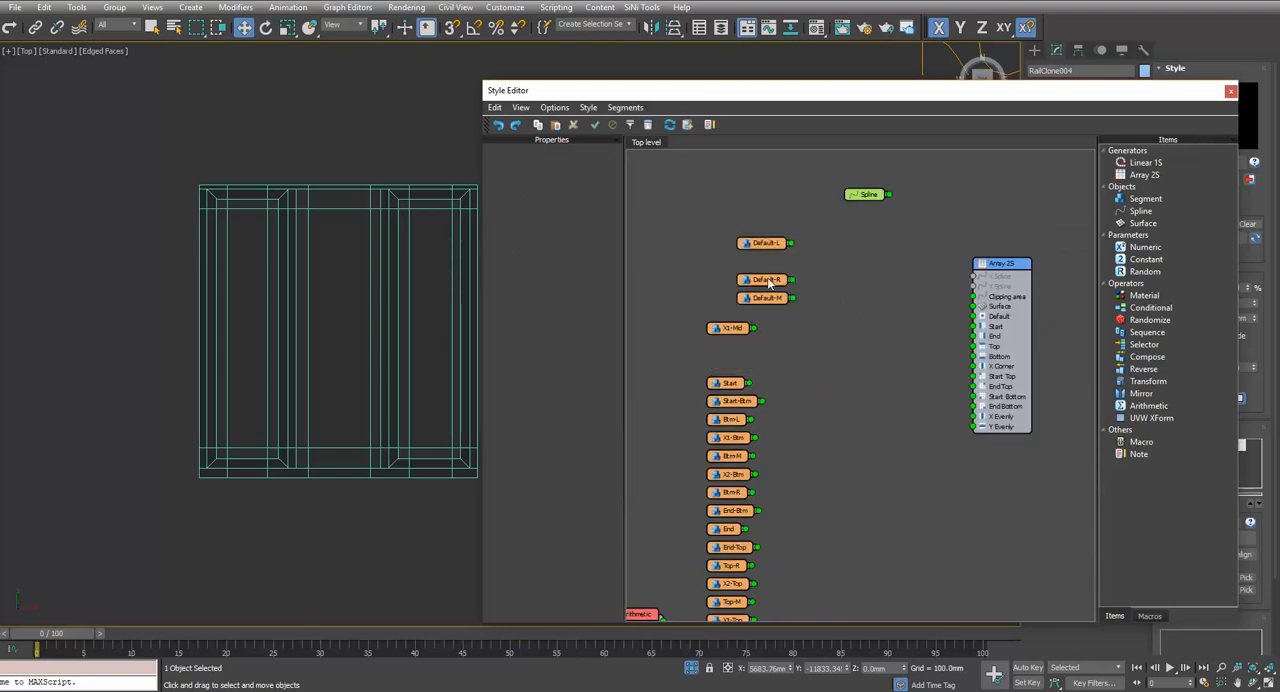
{"action": "left_click", "coordinate": [764, 264]}
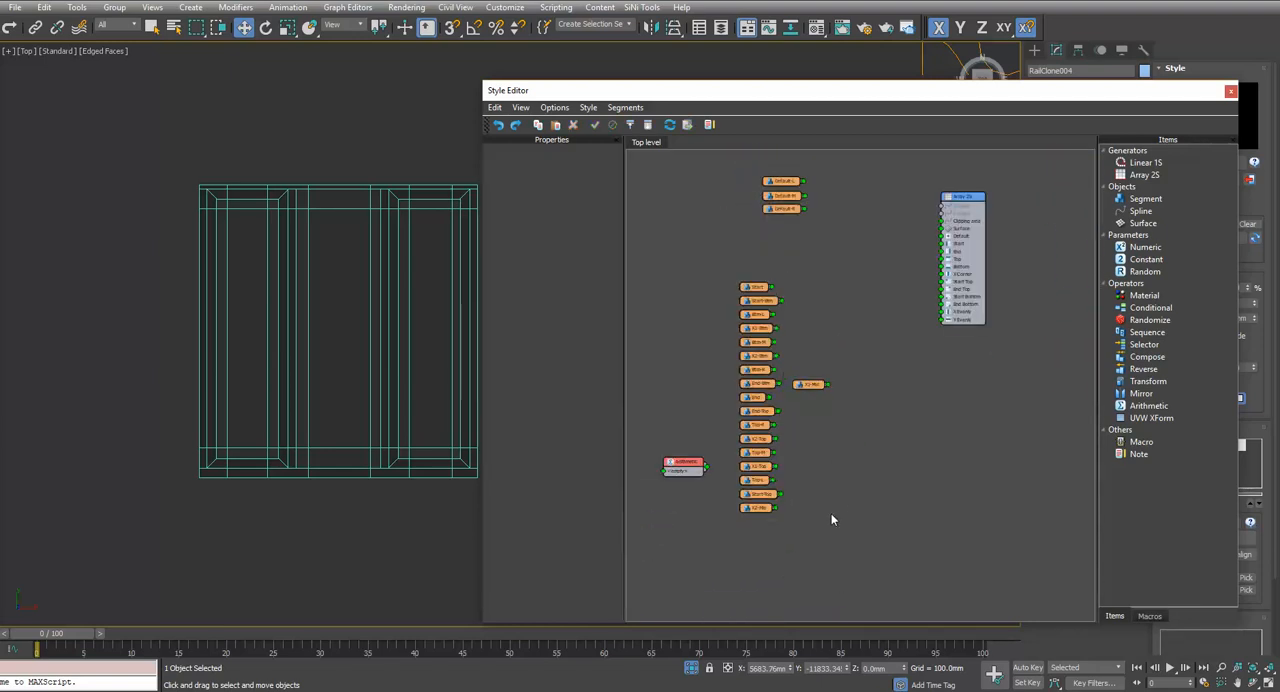
- Assign the Default-L scene object as the segment's geometry and close the Select Objects dialog
{"action": "left_click", "coordinate": [784, 196]}
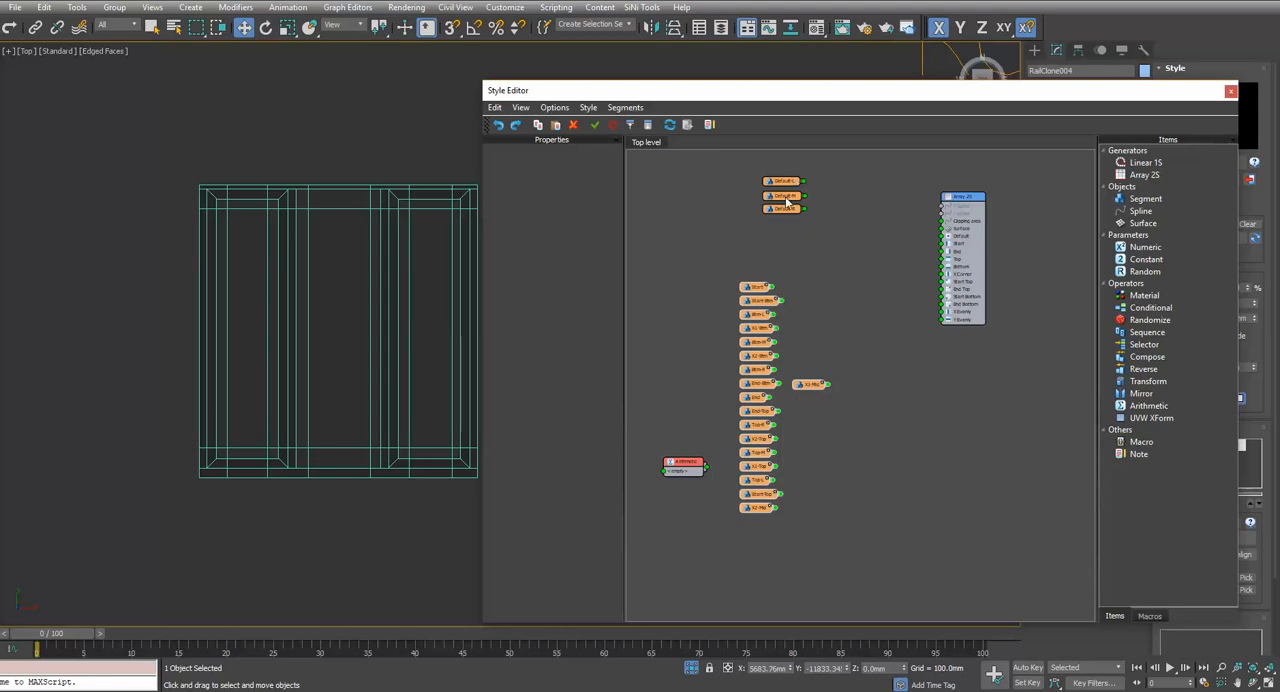
{"action": "left_click", "coordinate": [784, 196]}
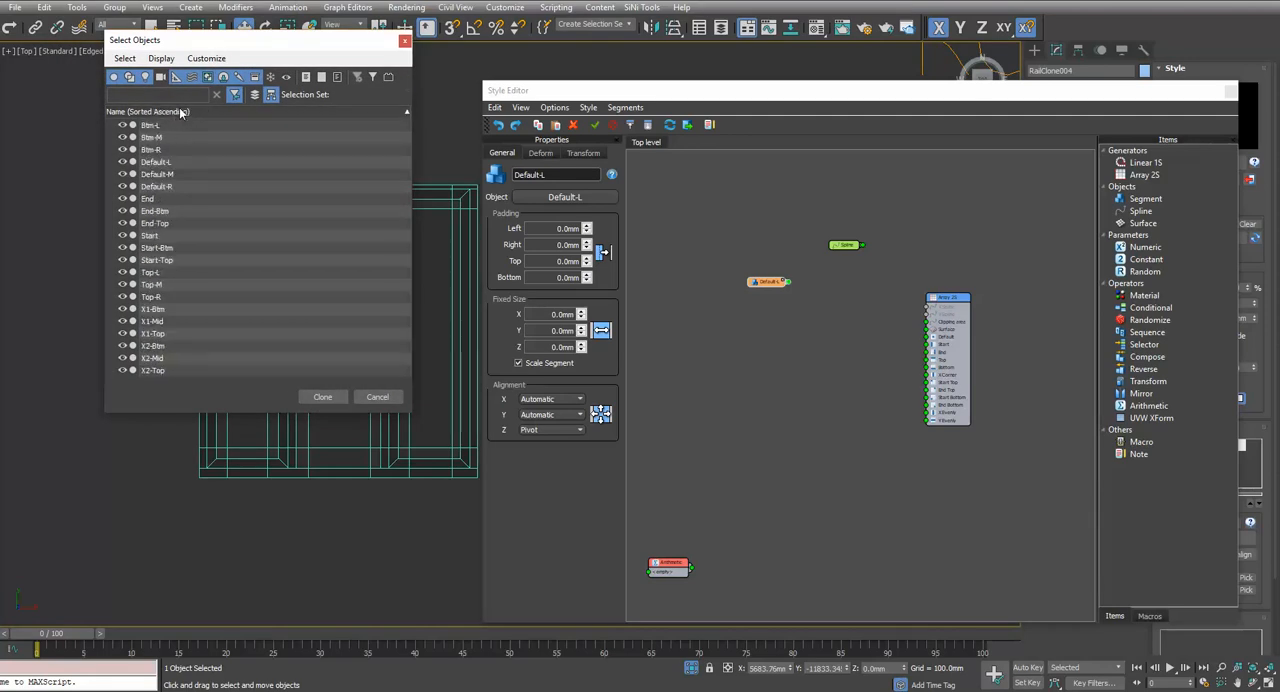
{"action": "left_click", "coordinate": [152, 124]}
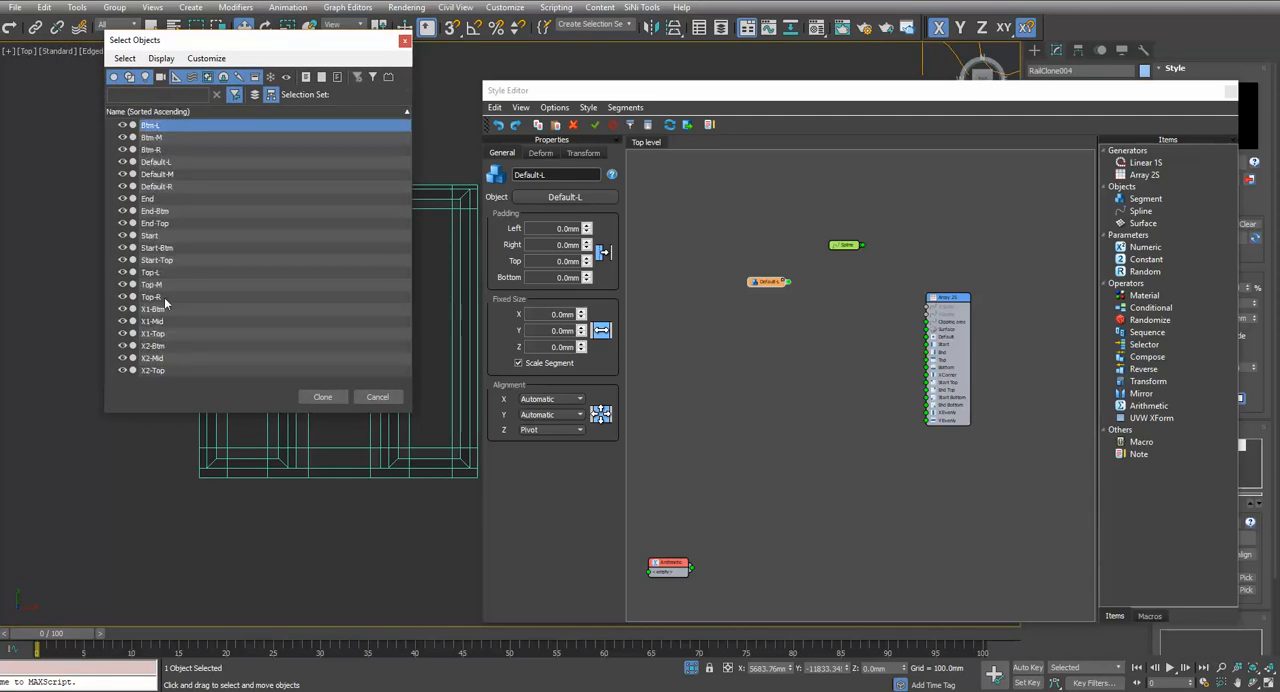
{"action": "left_click", "coordinate": [376, 396]}
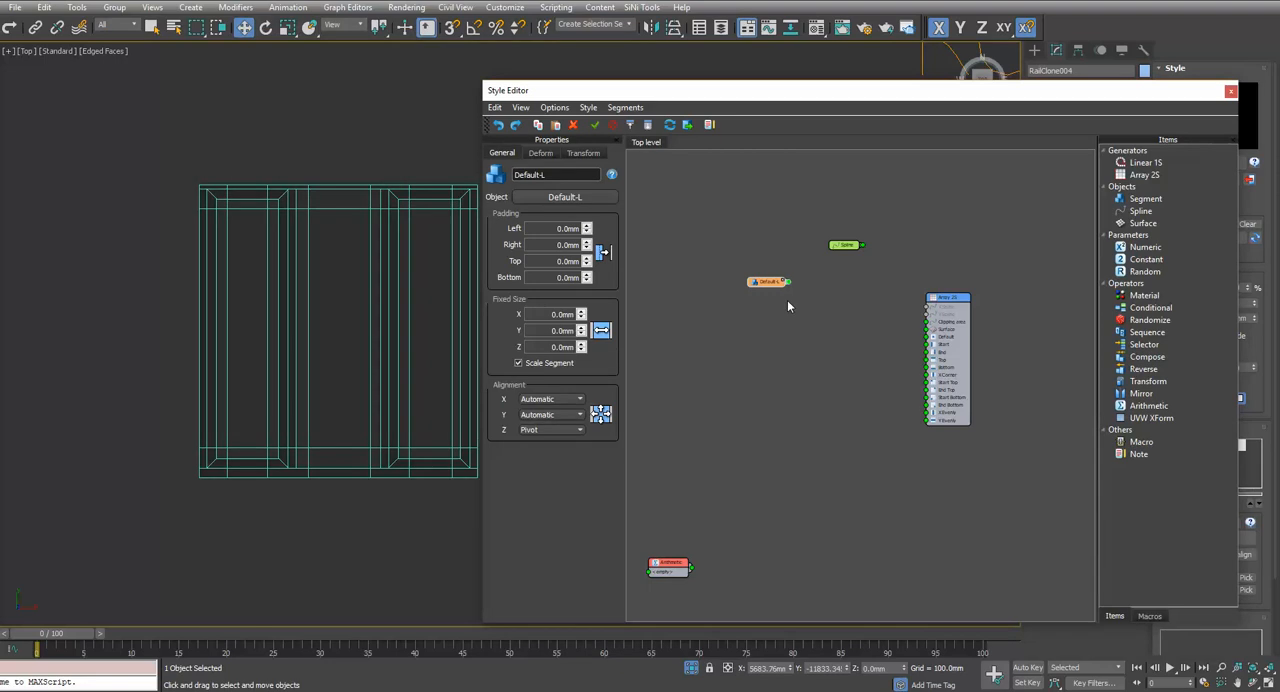
{"action": "mouse_move", "coordinate": [768, 316]}
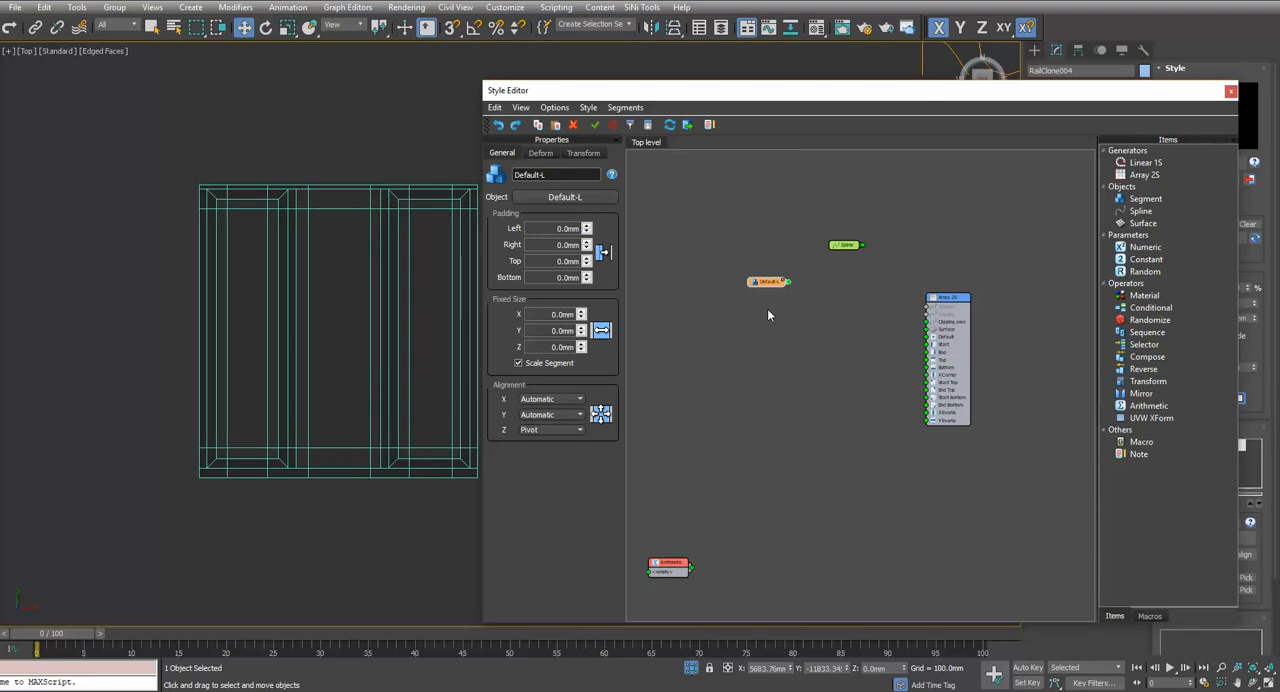
{"action": "mouse_move", "coordinate": [784, 308]}
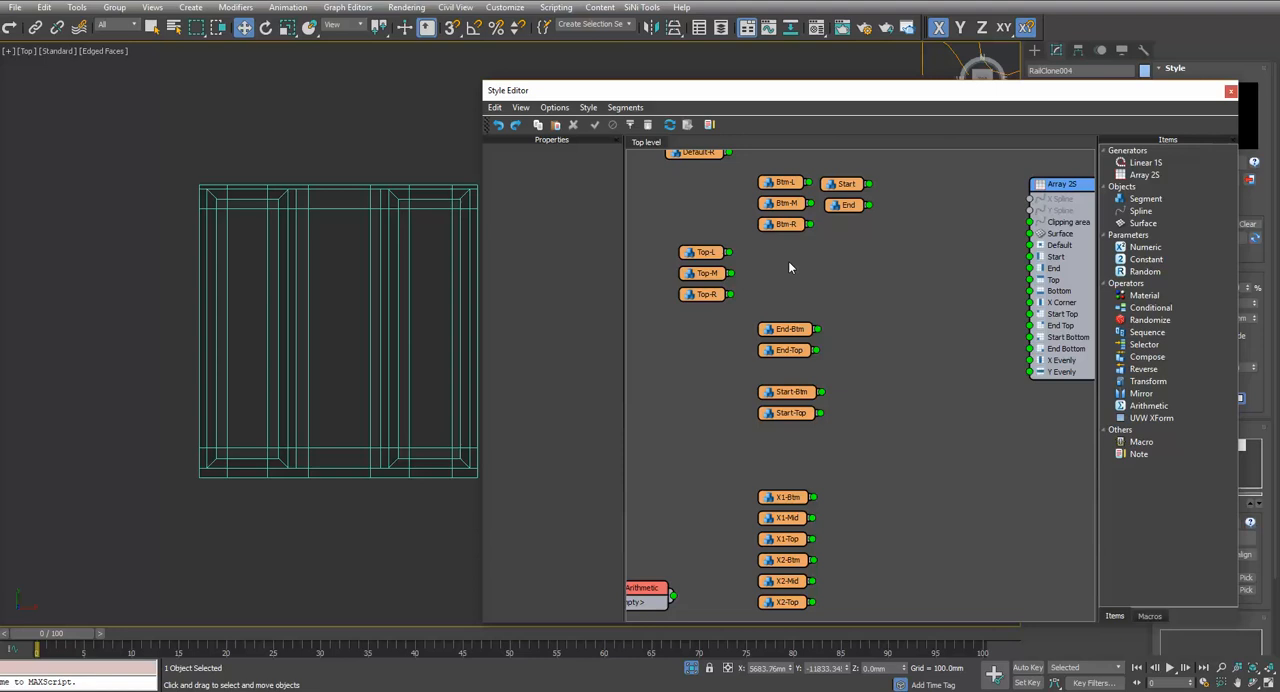
- Arrange the Top, Start/End and X1/X2 piece nodes into tidy groups in the node view
{"action": "left_click_drag", "start_coordinate": [784, 204], "coordinate": [700, 336]}
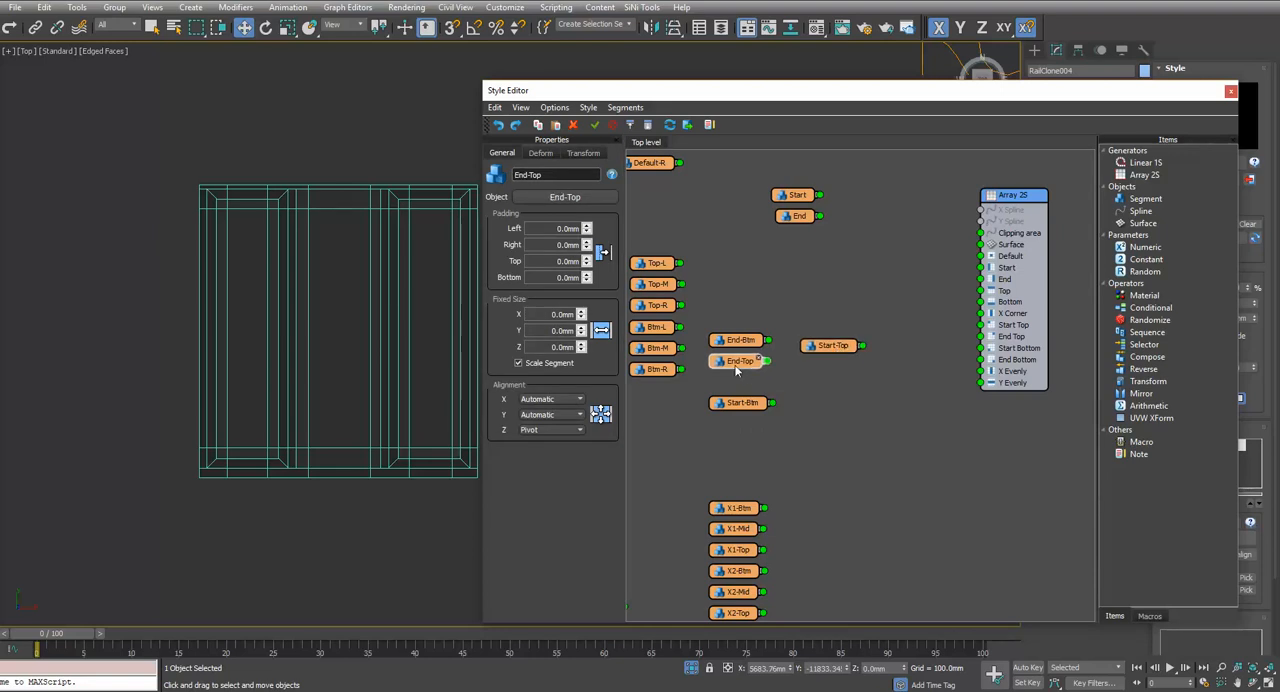
{"action": "left_click_drag", "start_coordinate": [740, 360], "coordinate": [830, 362]}
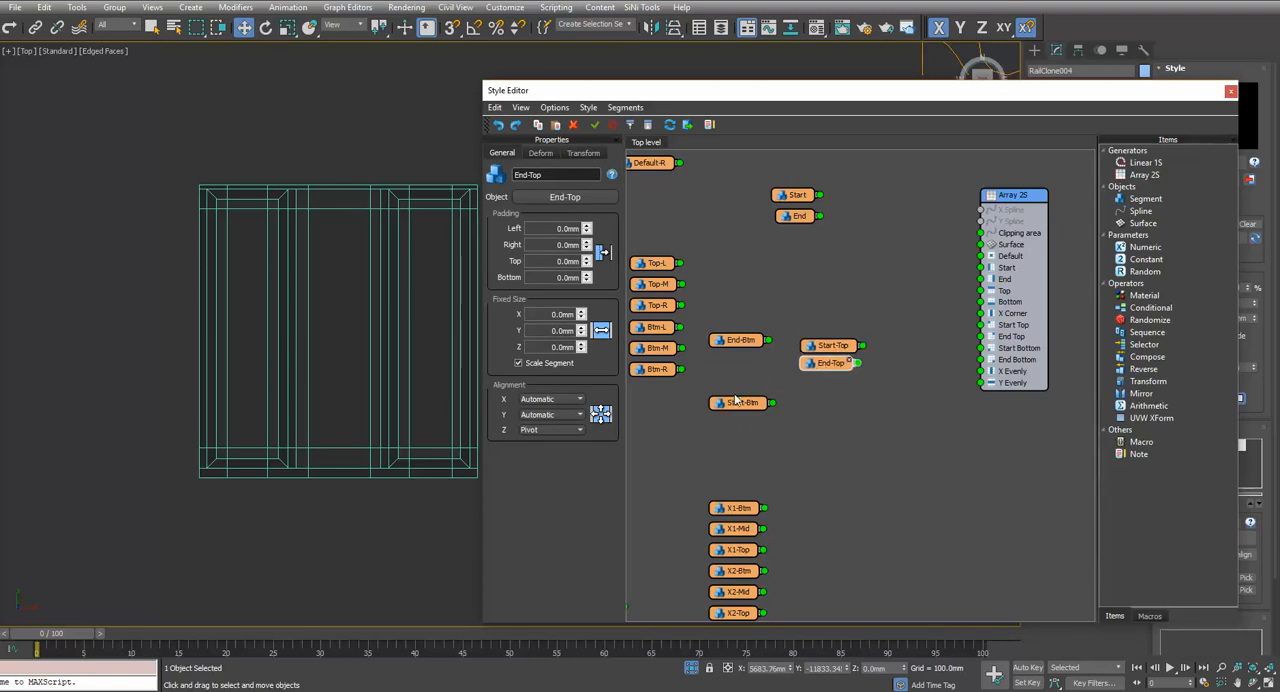
{"action": "left_click", "coordinate": [820, 402]}
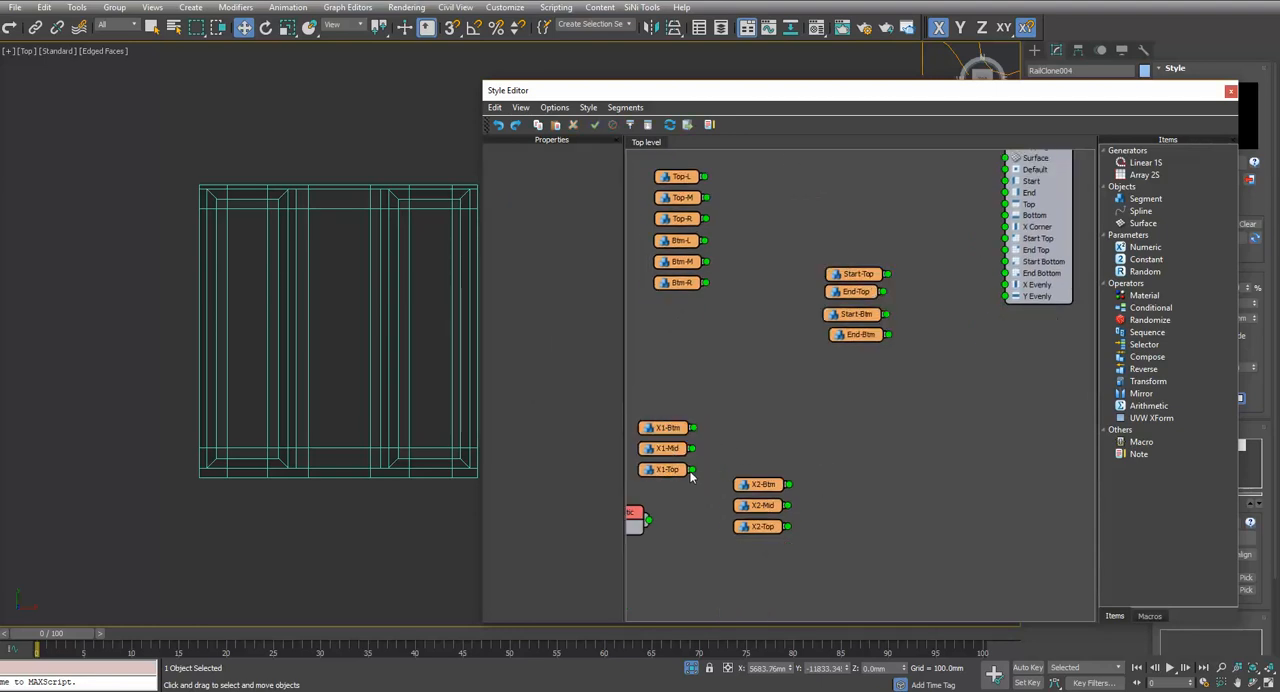
{"action": "left_click", "coordinate": [664, 448]}
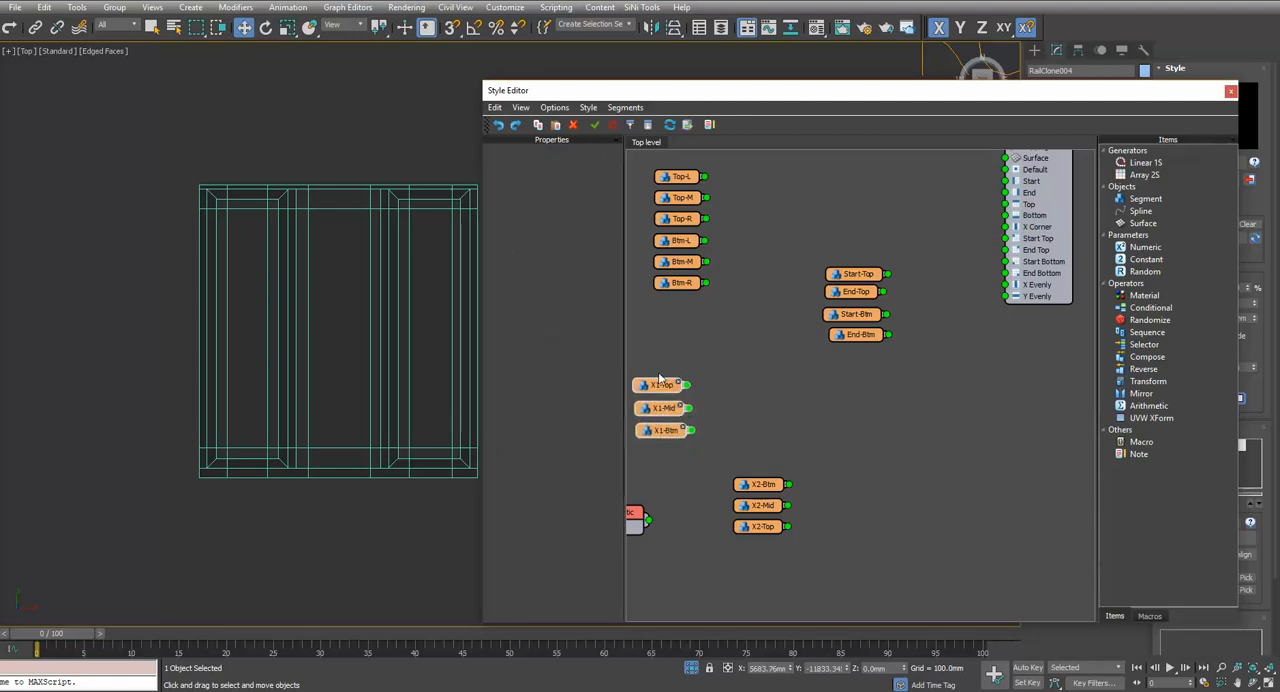
{"action": "left_click", "coordinate": [762, 526]}
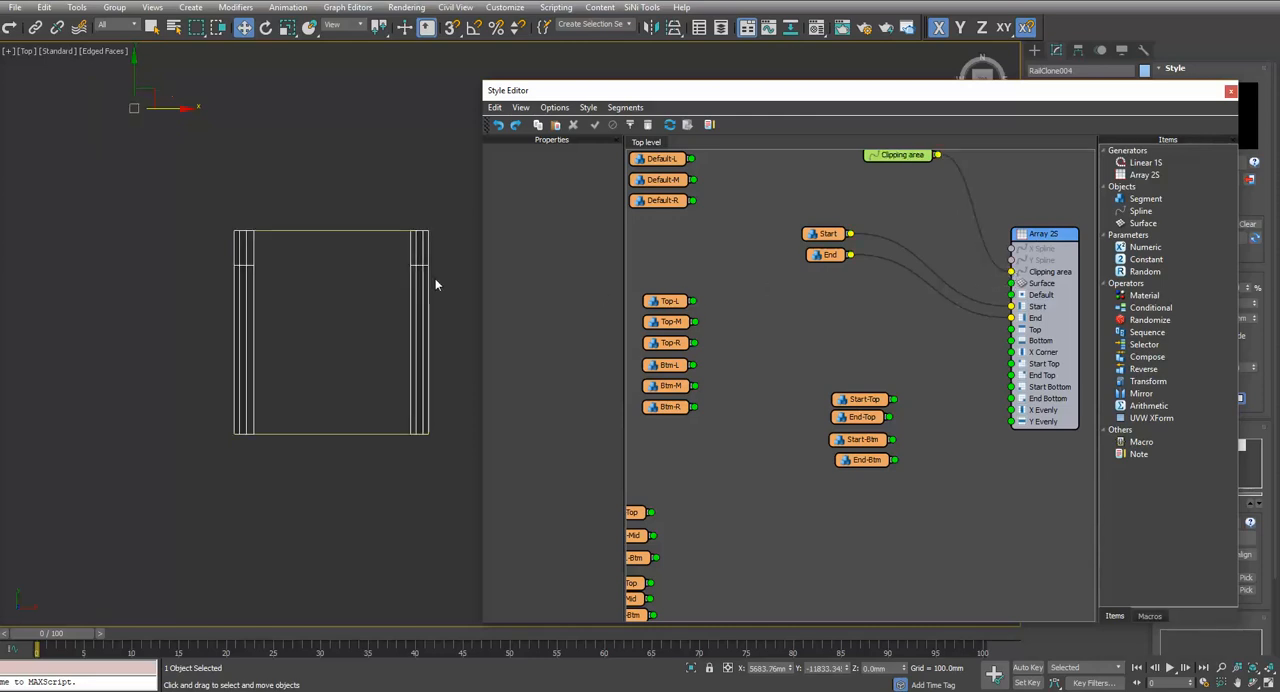
{"action": "mouse_move", "coordinate": [564, 362]}
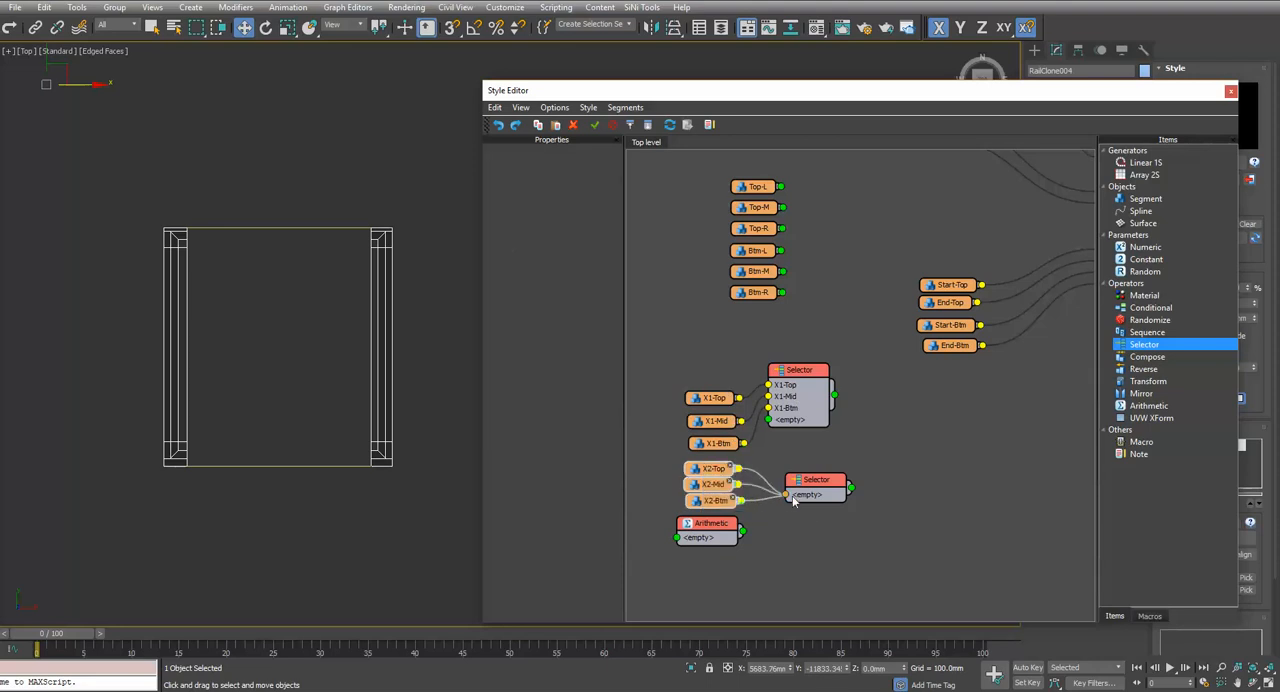
- Export the selector's Index parameter as an input for the arithmetic expression to drive
{"action": "left_click", "coordinate": [816, 480]}
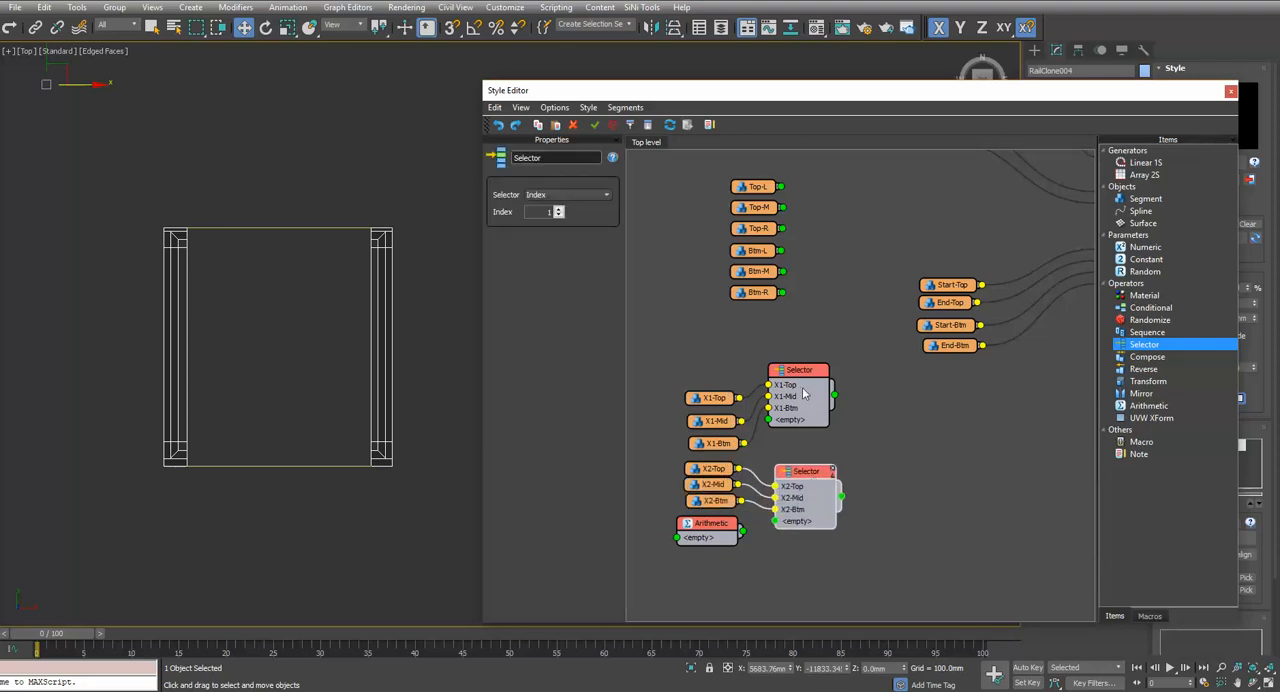
{"action": "right_click", "coordinate": [804, 472]}
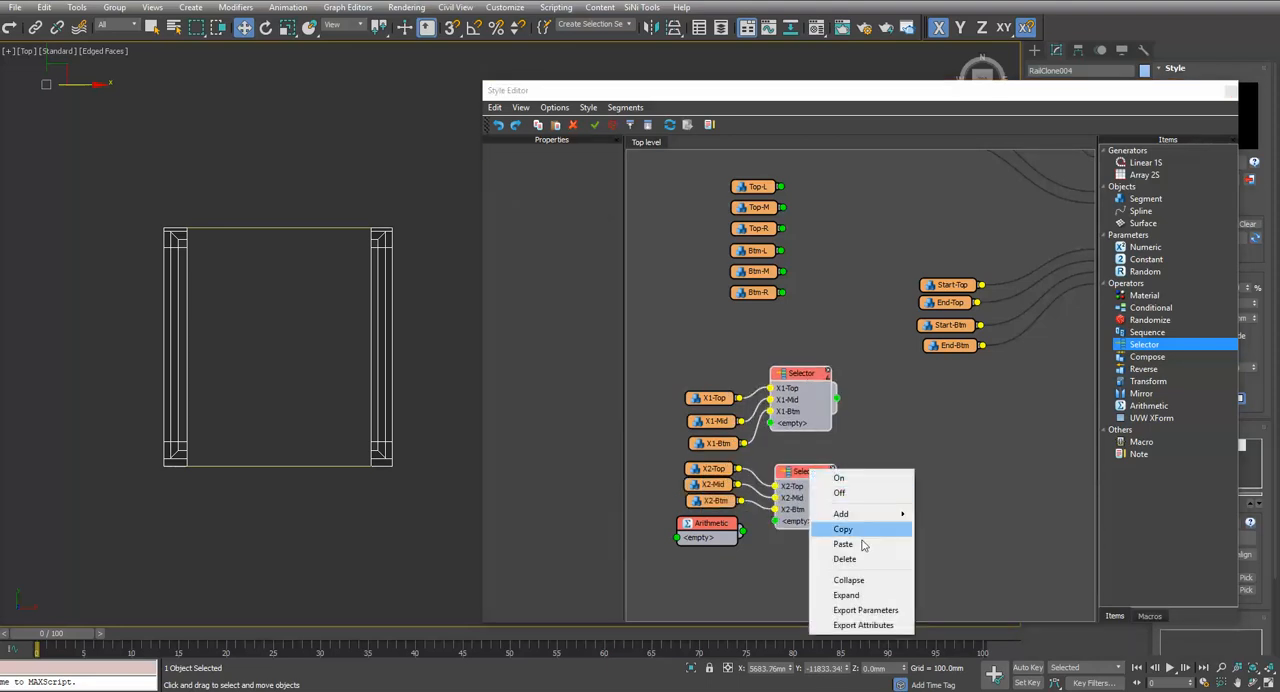
{"action": "left_click", "coordinate": [864, 610]}
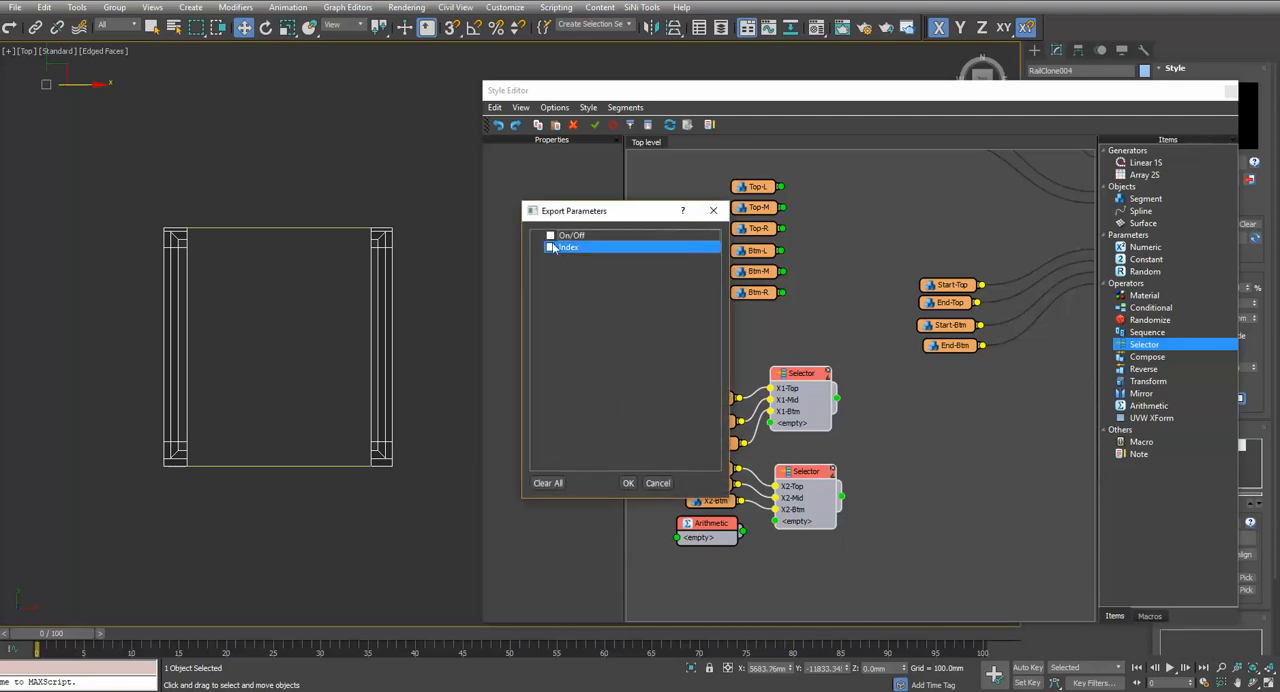
{"action": "left_click", "coordinate": [628, 484]}
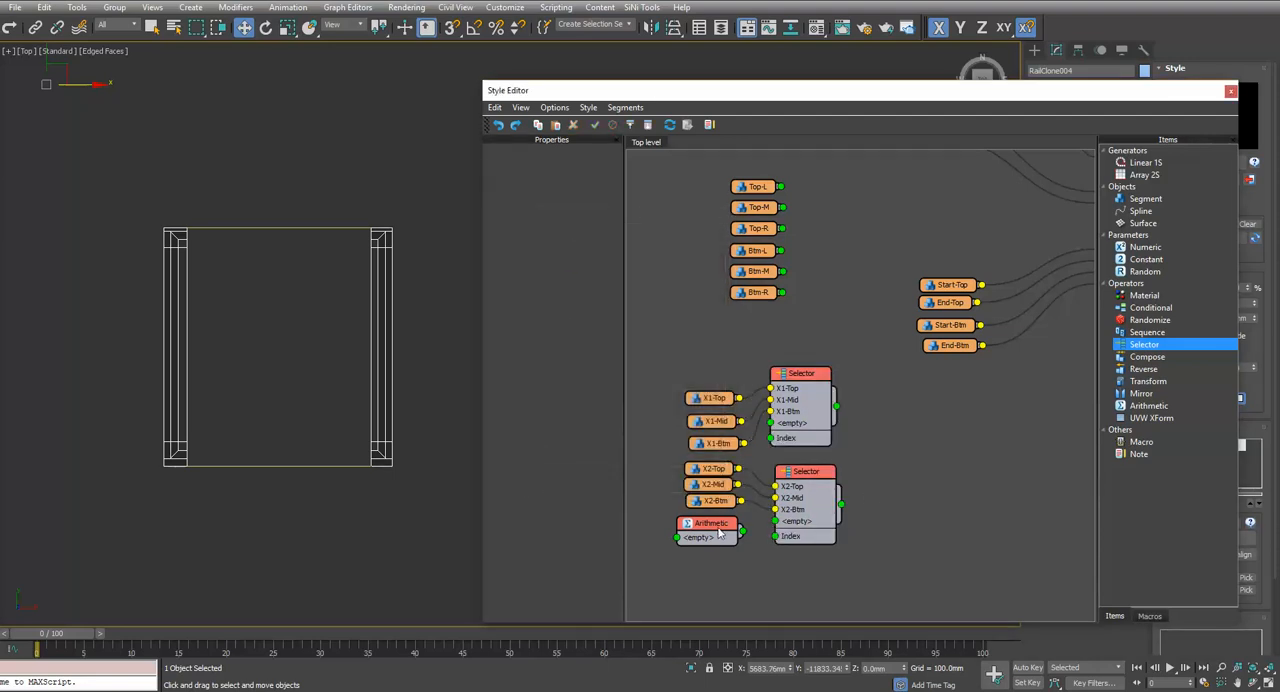
{"action": "left_click", "coordinate": [712, 524]}
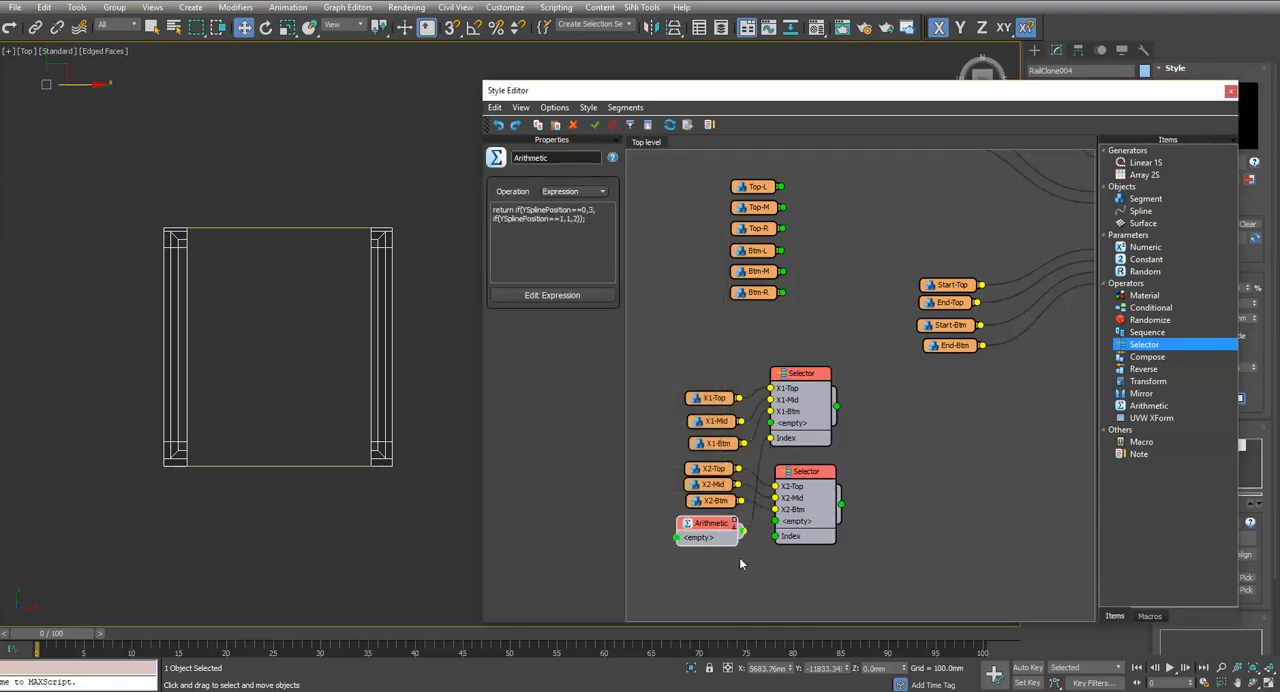
{"action": "mouse_move", "coordinate": [696, 452]}
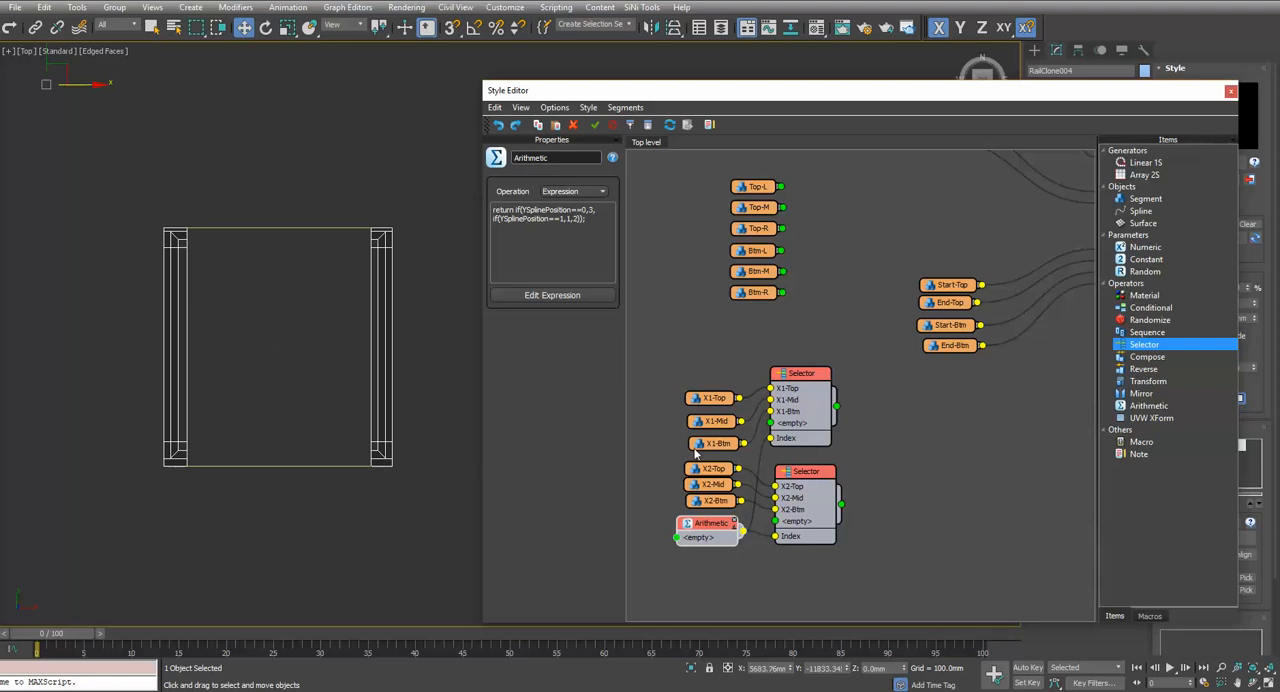
{"action": "mouse_move", "coordinate": [250, 242]}
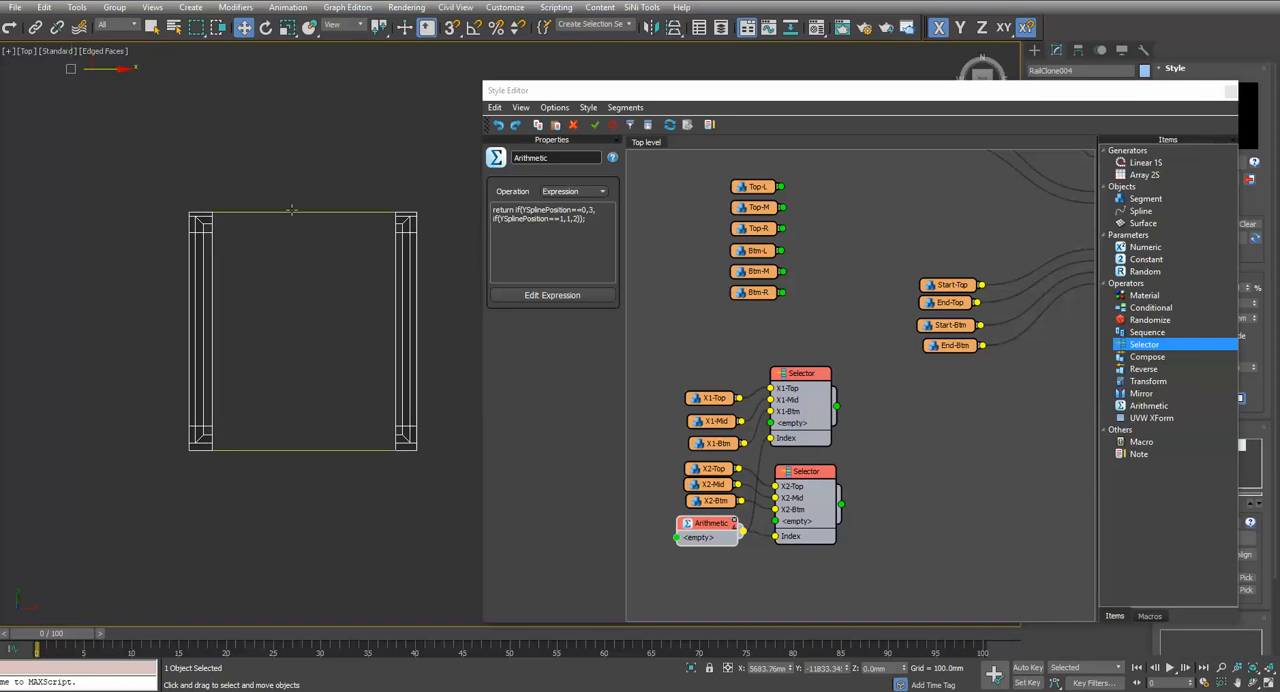
{"action": "mouse_move", "coordinate": [266, 284]}
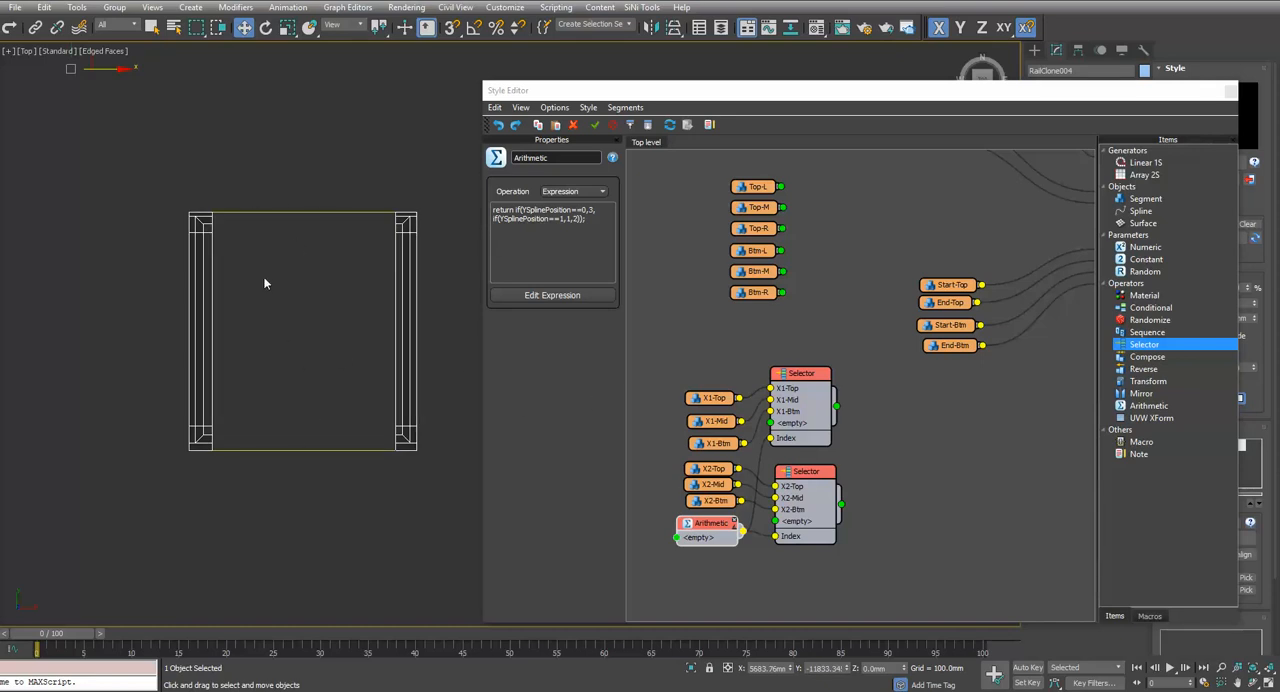
{"action": "mouse_move", "coordinate": [890, 416]}
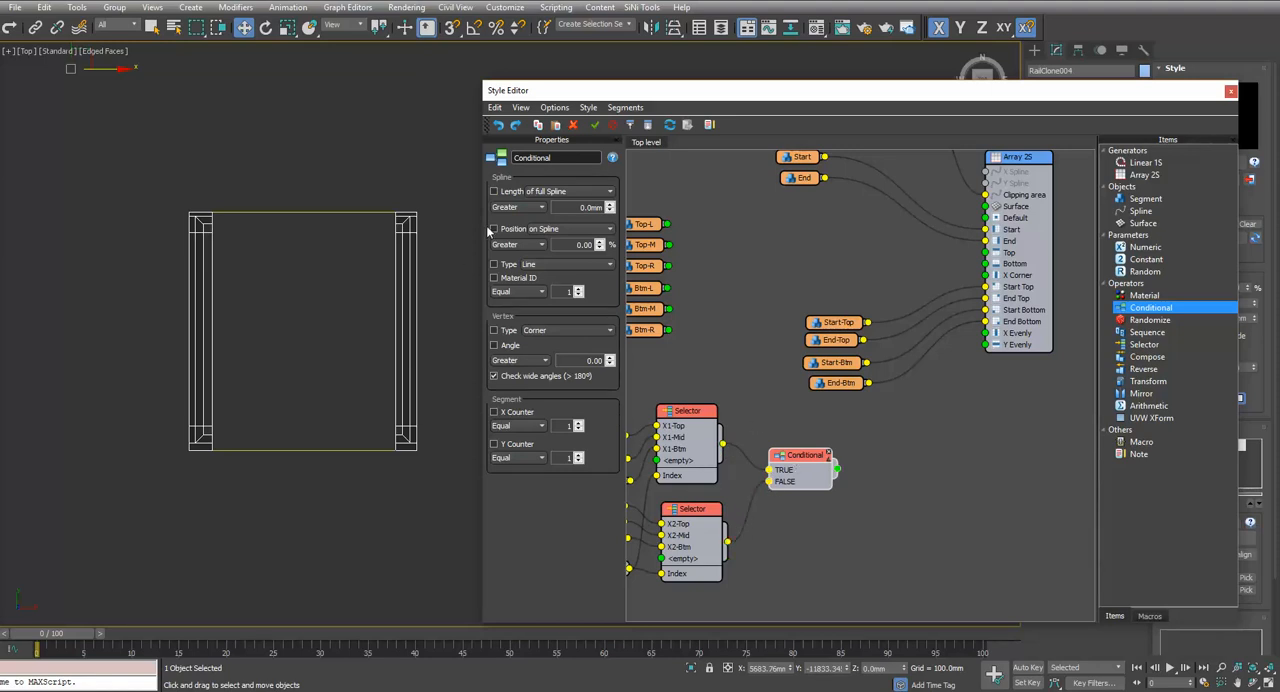
- Enable the Conditional's Position on Spline check and set its comparison operator
{"action": "left_click", "coordinate": [516, 244]}
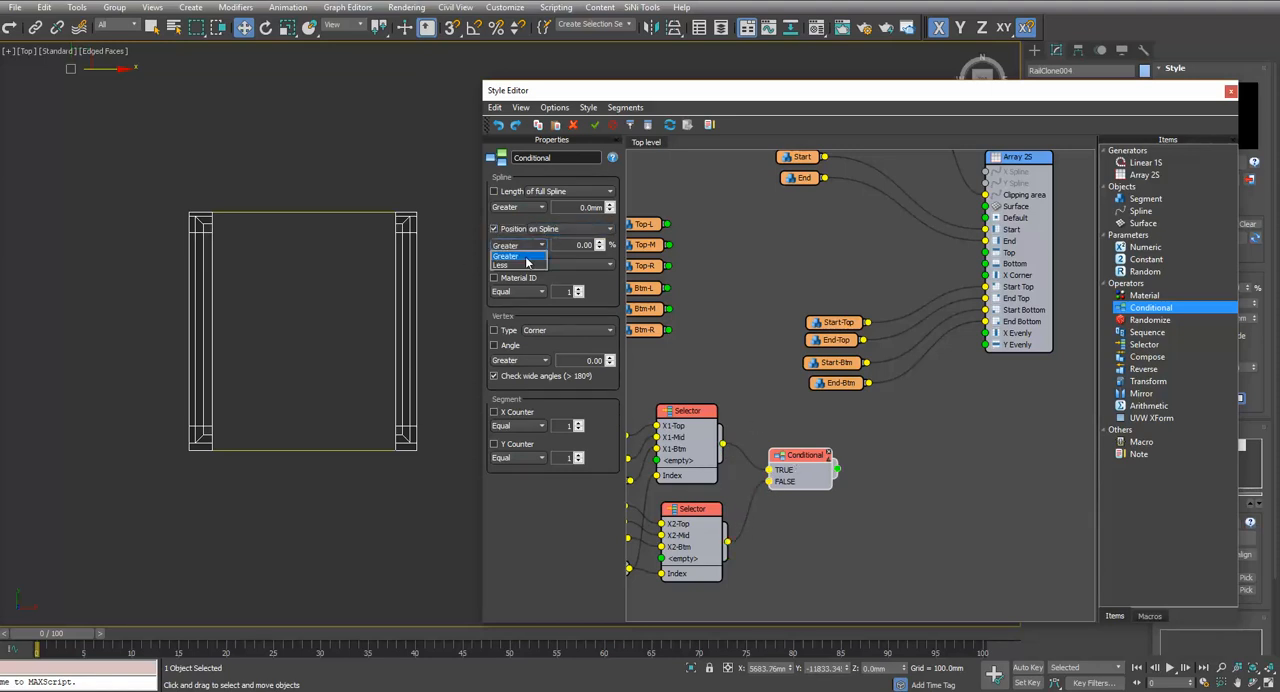
{"action": "left_click", "coordinate": [512, 264]}
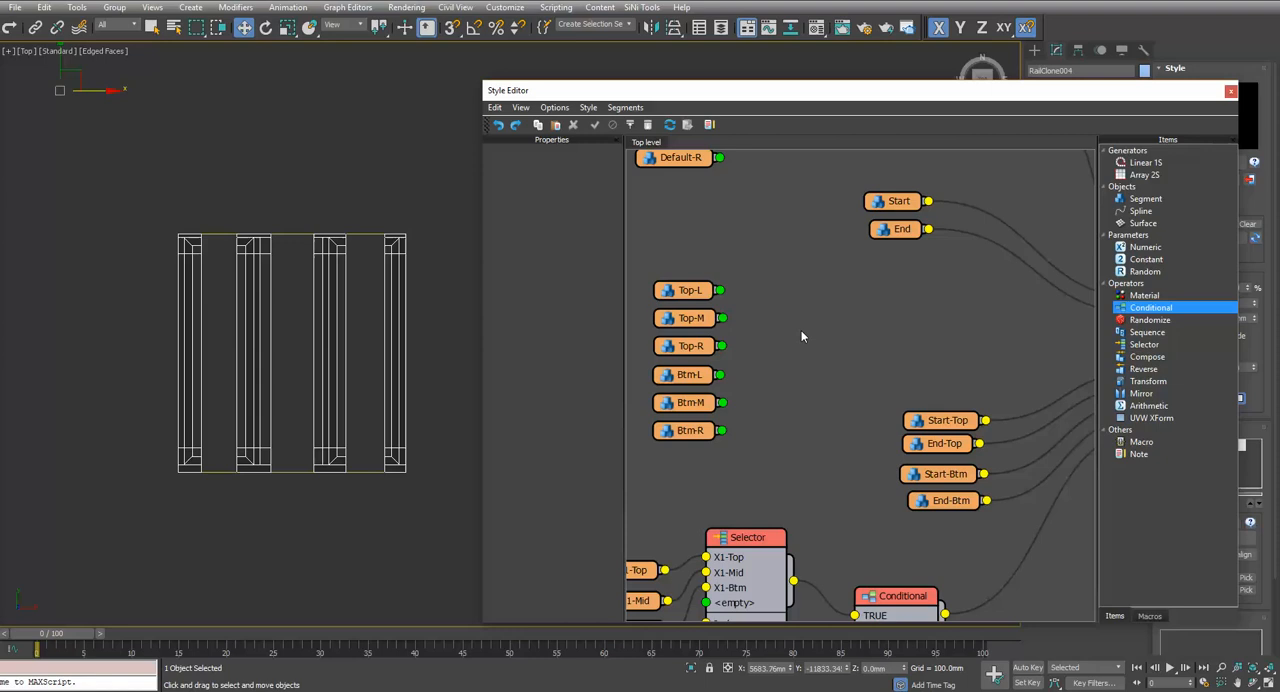
- Wire the top-piece Conditional's output into the Array 2D generator
{"action": "left_click", "coordinate": [900, 596]}
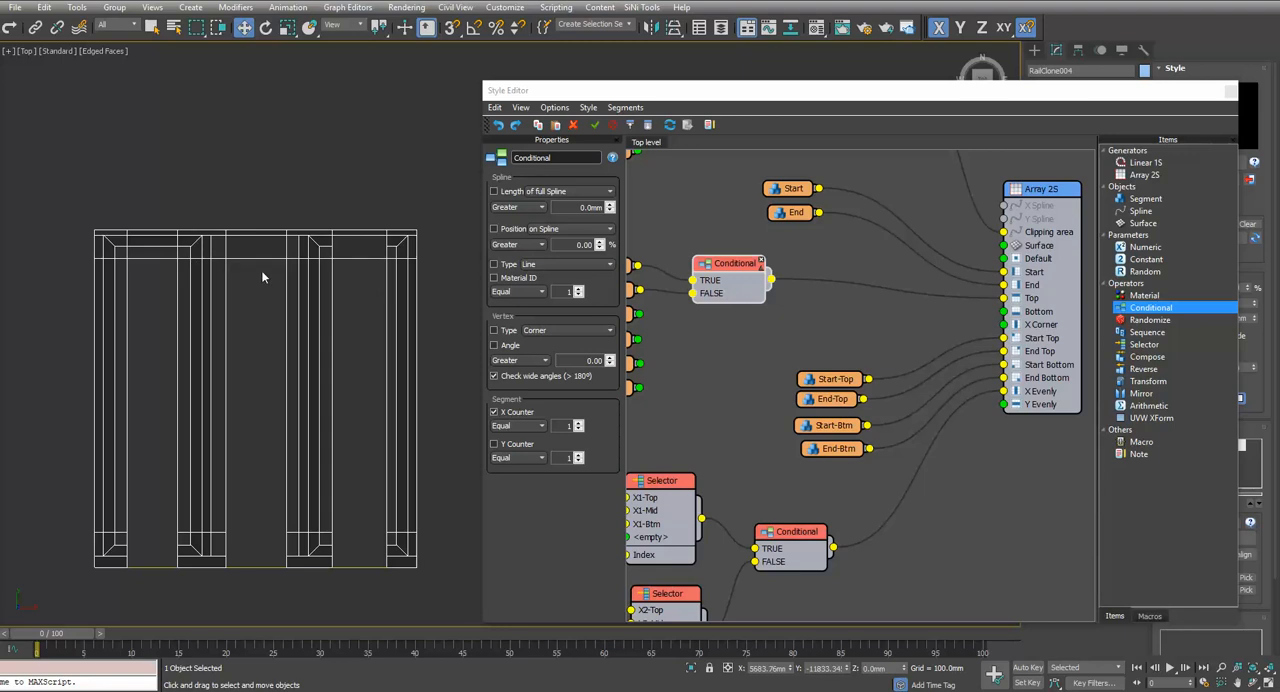
{"action": "mouse_move", "coordinate": [374, 248]}
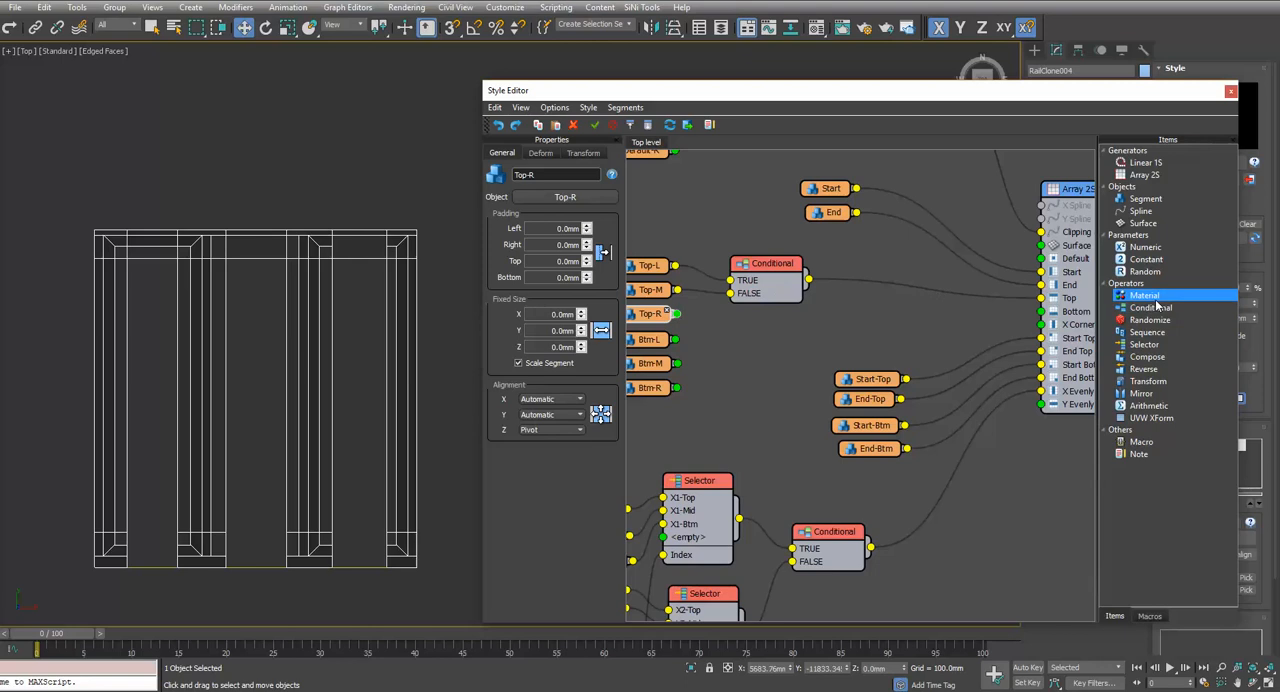
- Duplicate the top-piece Conditional and place the copy to its right, feeding the Array 2D generator
{"action": "left_click", "coordinate": [770, 264]}
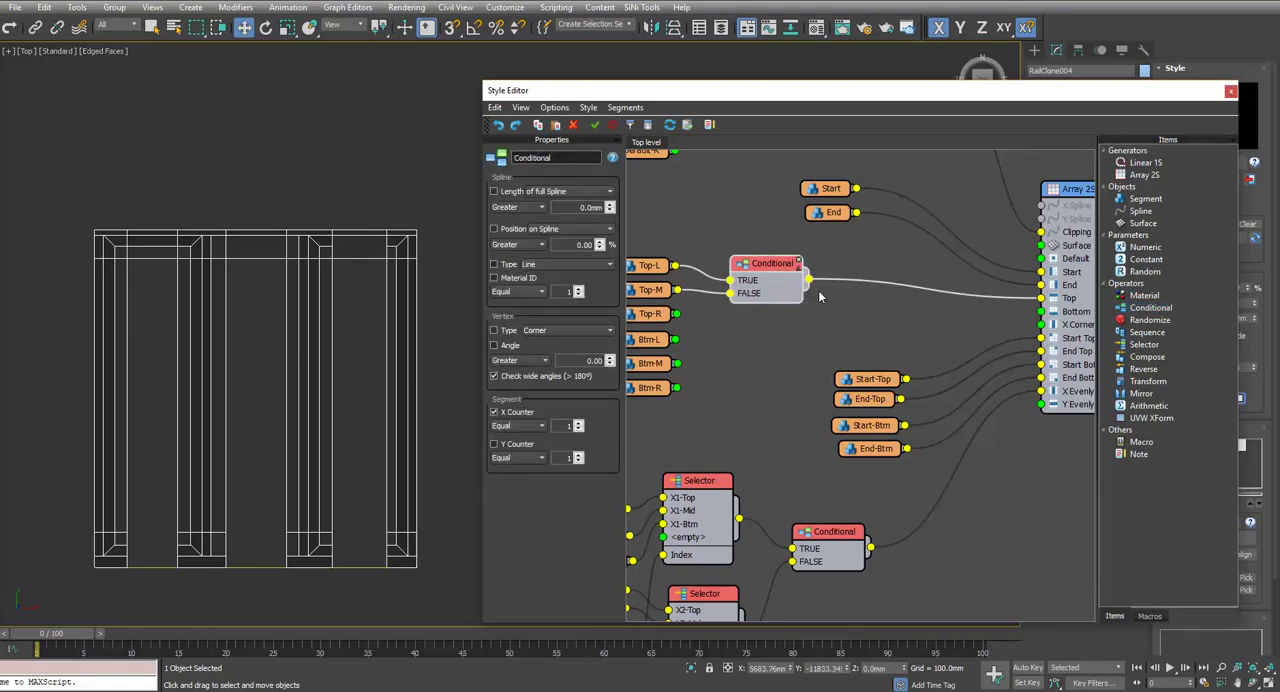
{"action": "mouse_move", "coordinate": [796, 284]}
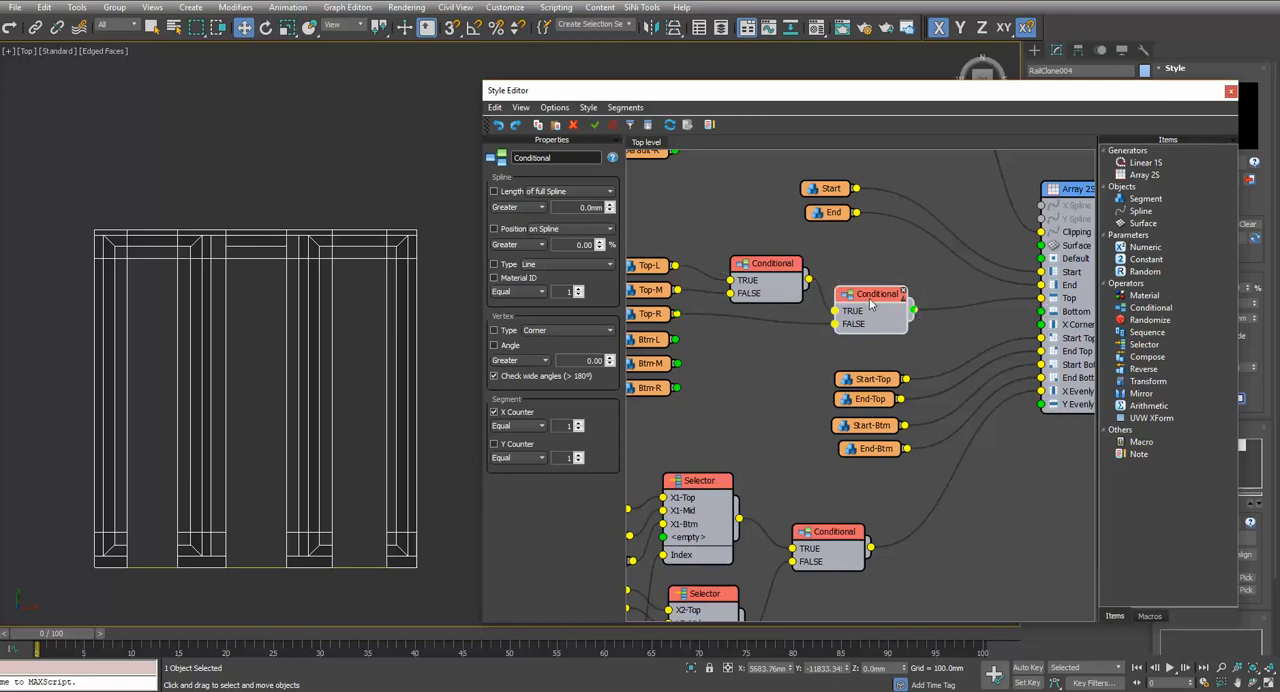
{"action": "left_click_drag", "start_coordinate": [876, 304], "coordinate": [876, 296]}
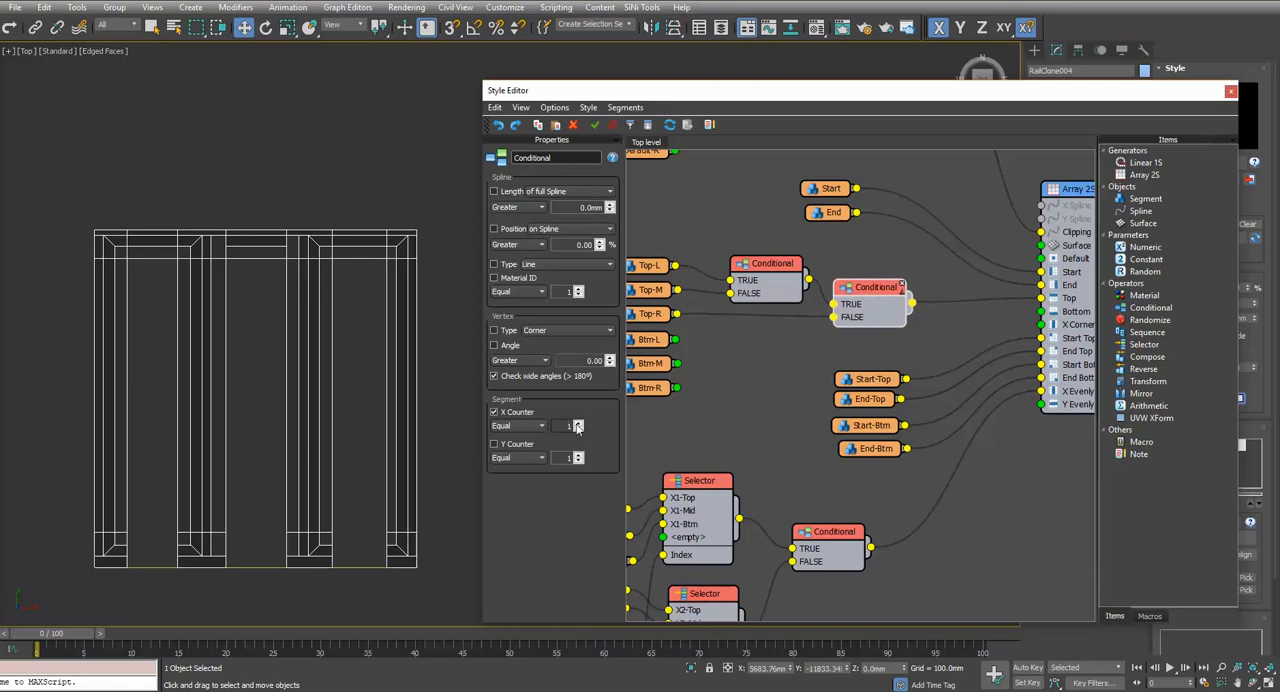
{"action": "left_click", "coordinate": [578, 422]}
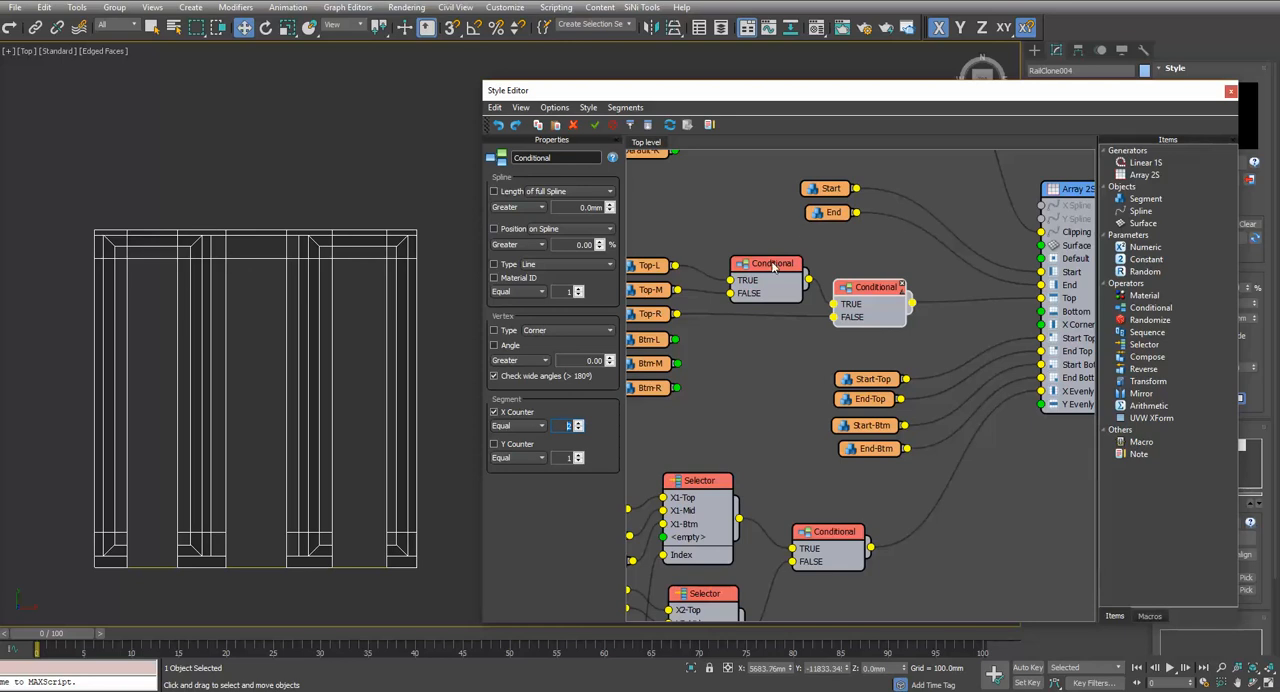
{"action": "left_click", "coordinate": [580, 428]}
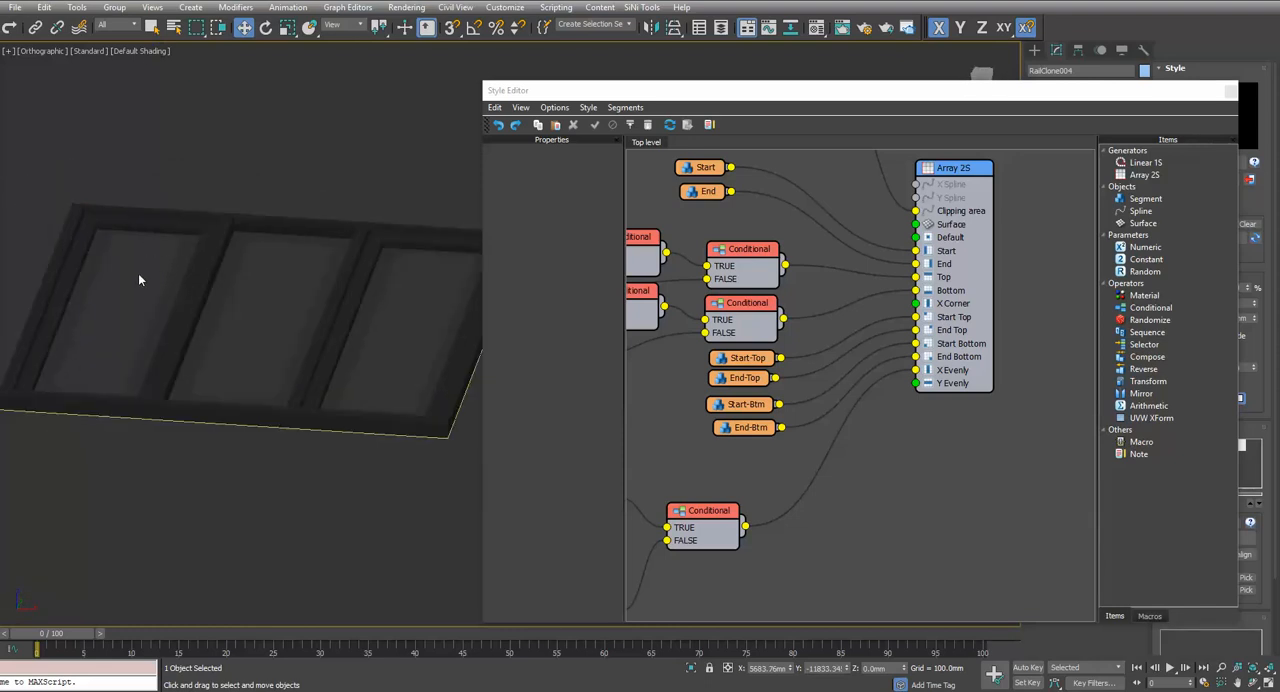
{"action": "mouse_move", "coordinate": [438, 284]}
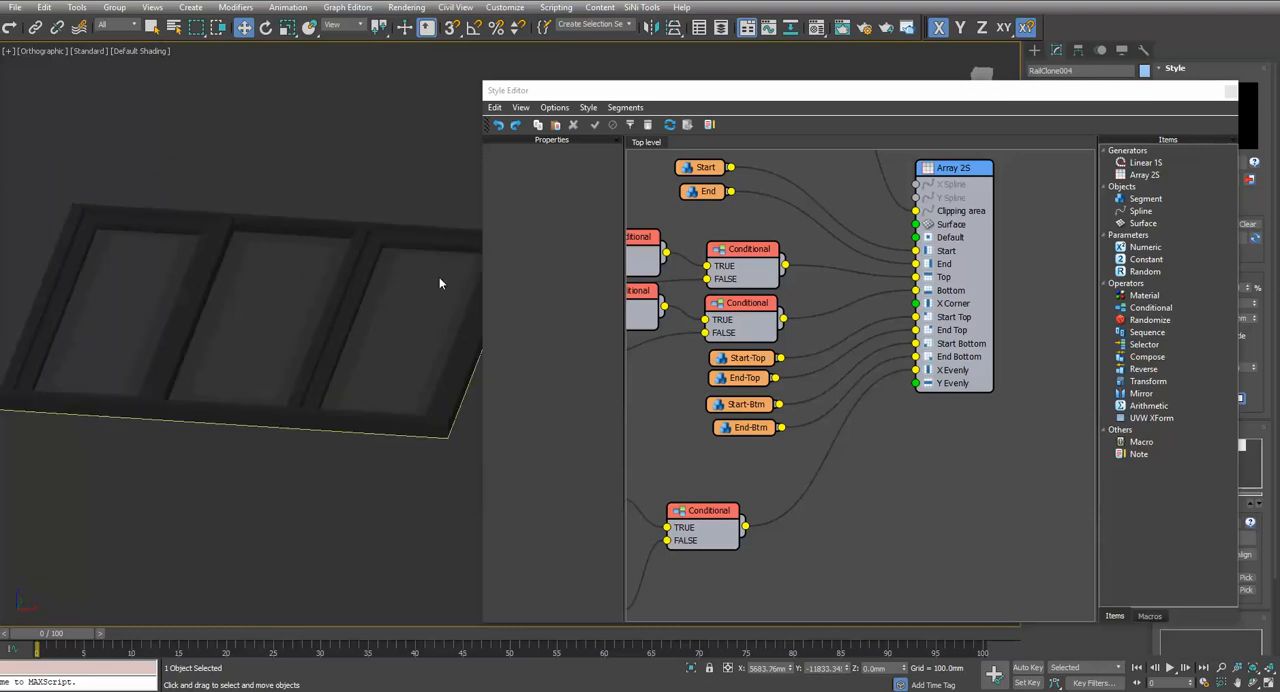
{"action": "mouse_move", "coordinate": [148, 272]}
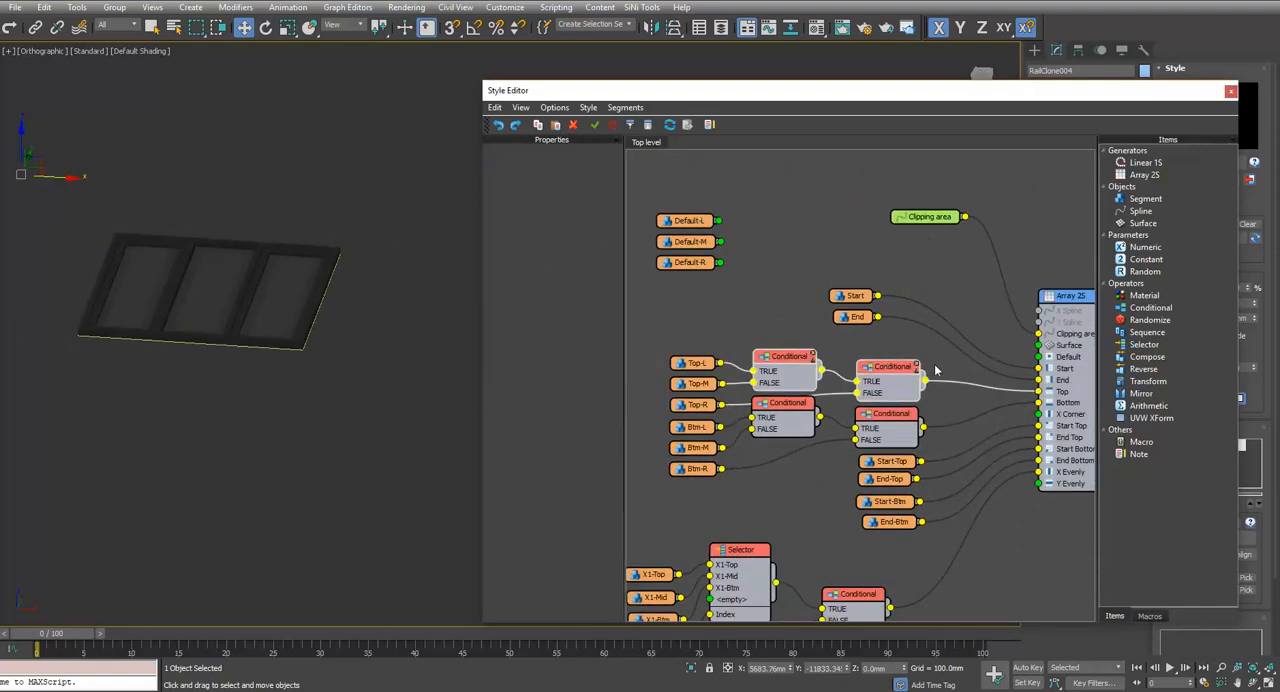
{"action": "left_click_drag", "start_coordinate": [784, 376], "coordinate": [780, 240]}
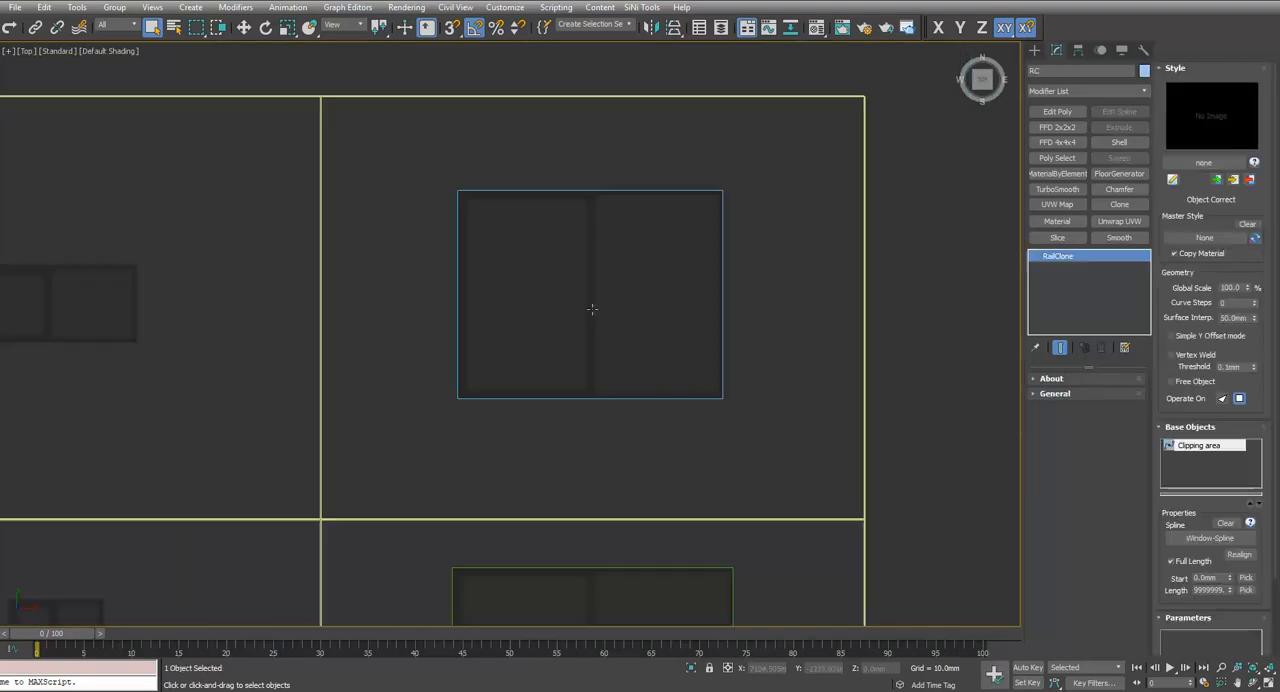
{"action": "mouse_move", "coordinate": [548, 218]}
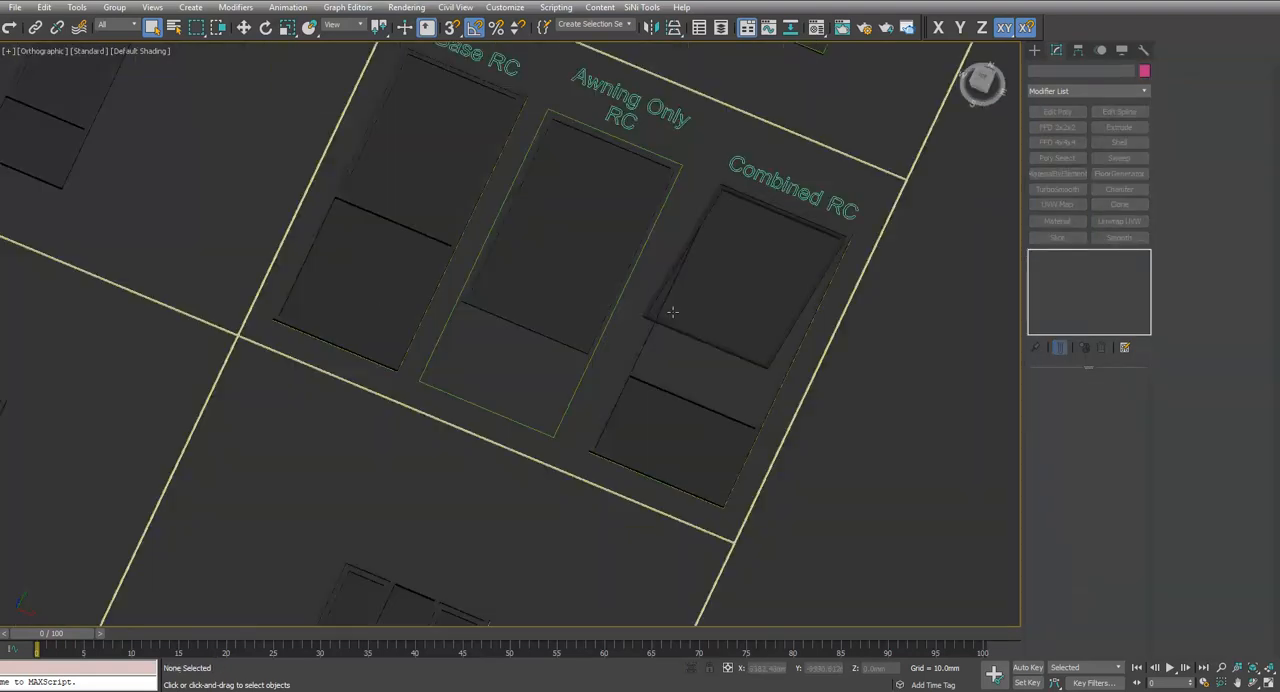
- Bring the Combined RC awning window into view and adjust its Mullion Height and Awning Rotation parameters
{"action": "left_click_drag", "start_coordinate": [672, 312], "coordinate": [750, 396]}
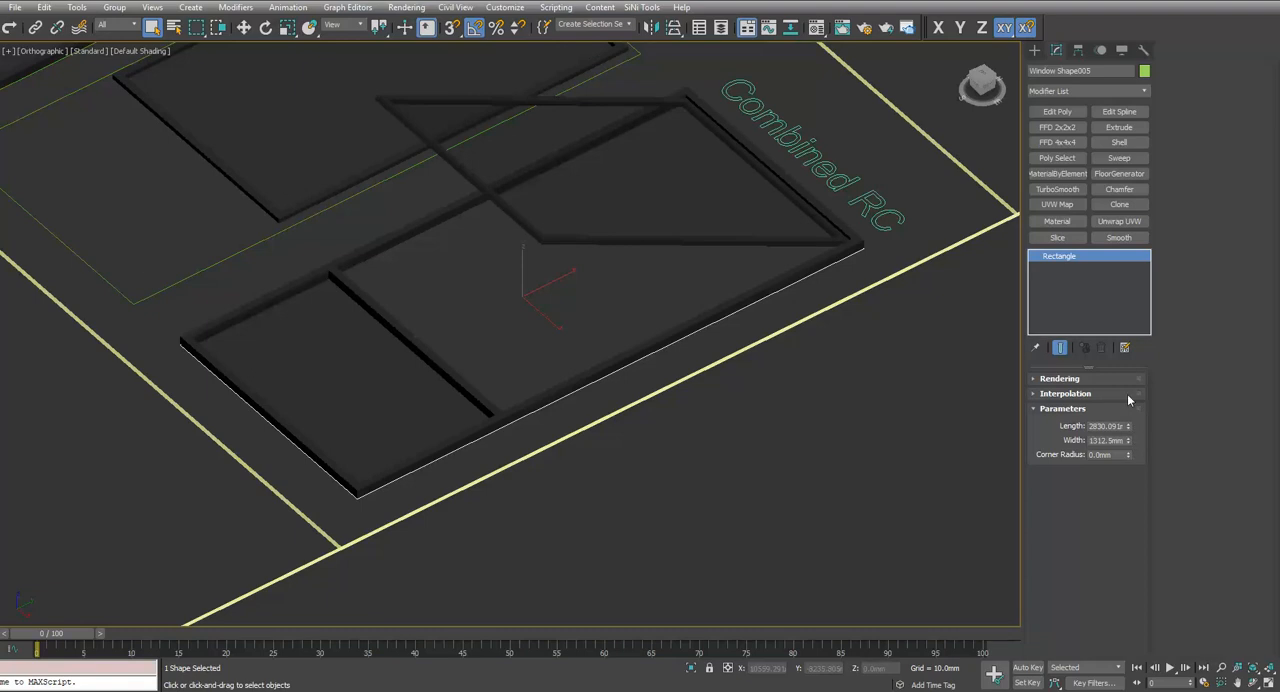
{"action": "left_click_drag", "start_coordinate": [1128, 440], "coordinate": [1128, 476]}
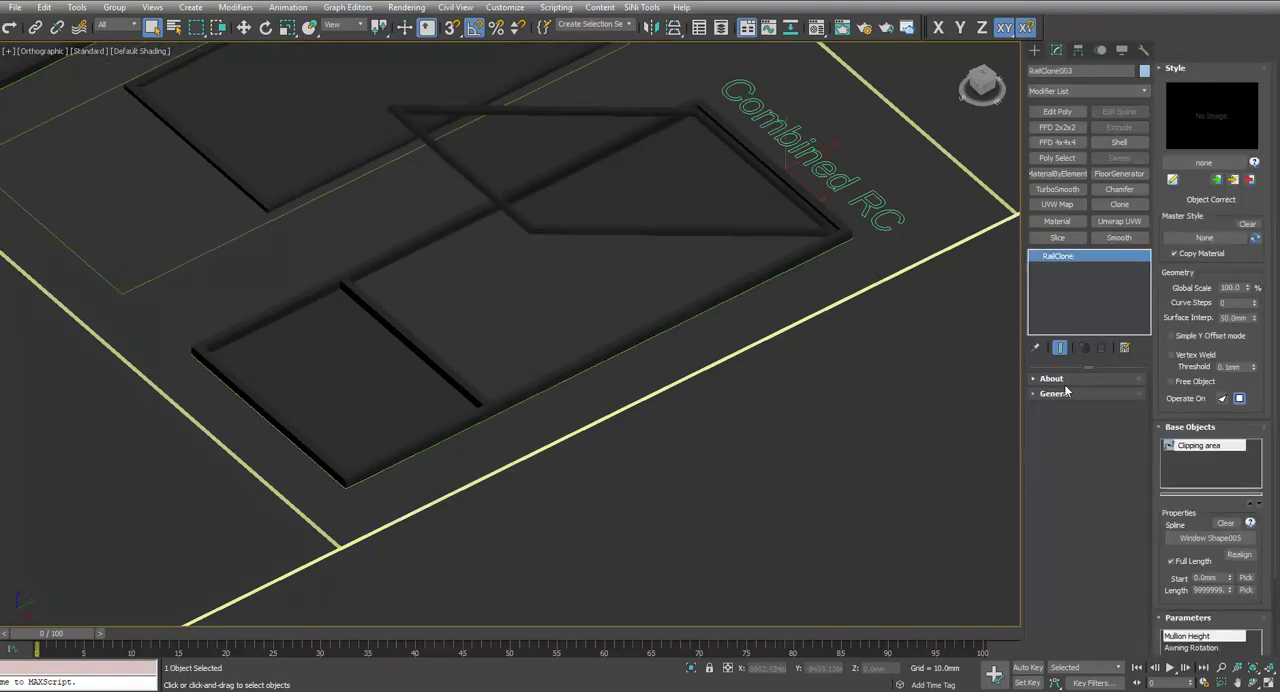
{"action": "scroll", "scroll_direction": "down", "scroll_amount": 3}
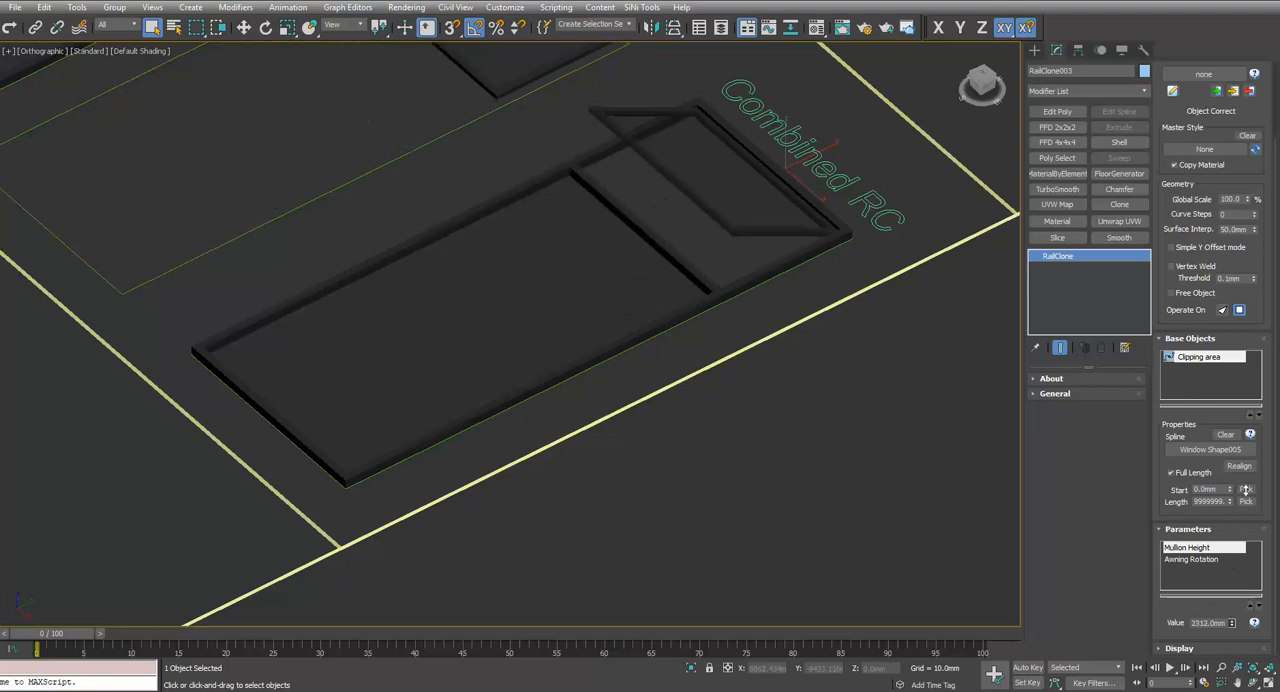
{"action": "left_click", "coordinate": [1204, 560]}
{"action": "type", "text": "500"}
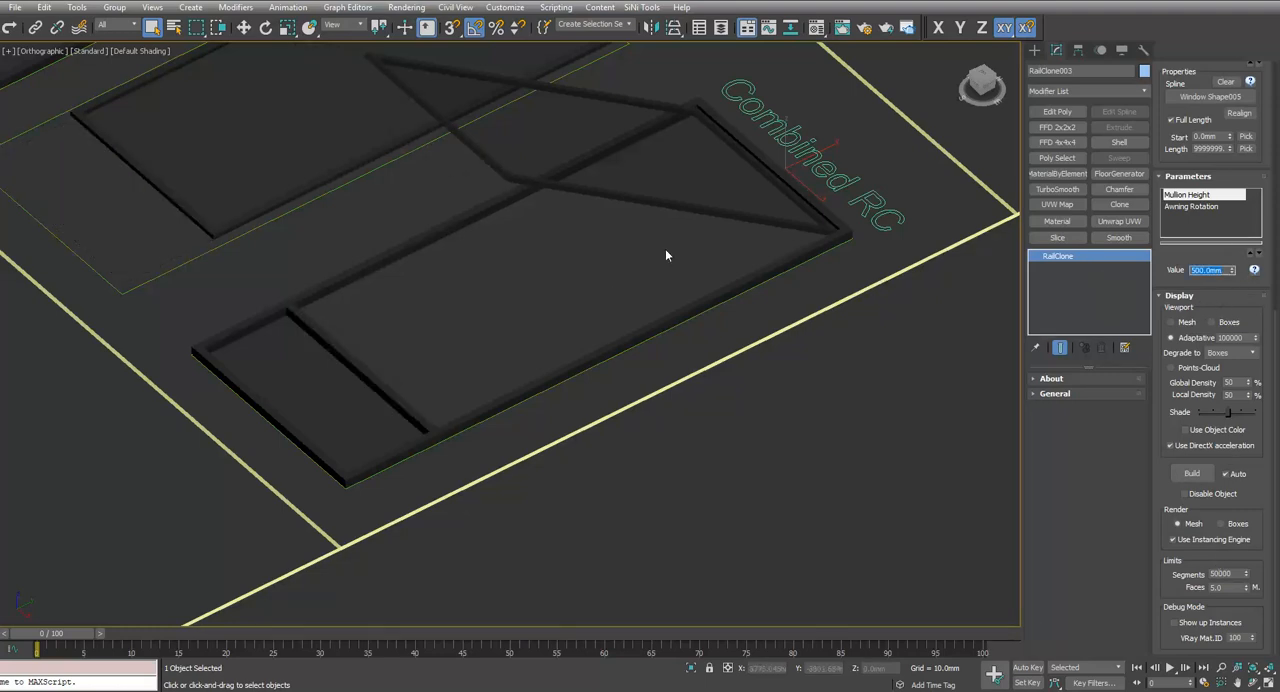
{"action": "left_click", "coordinate": [1192, 206]}
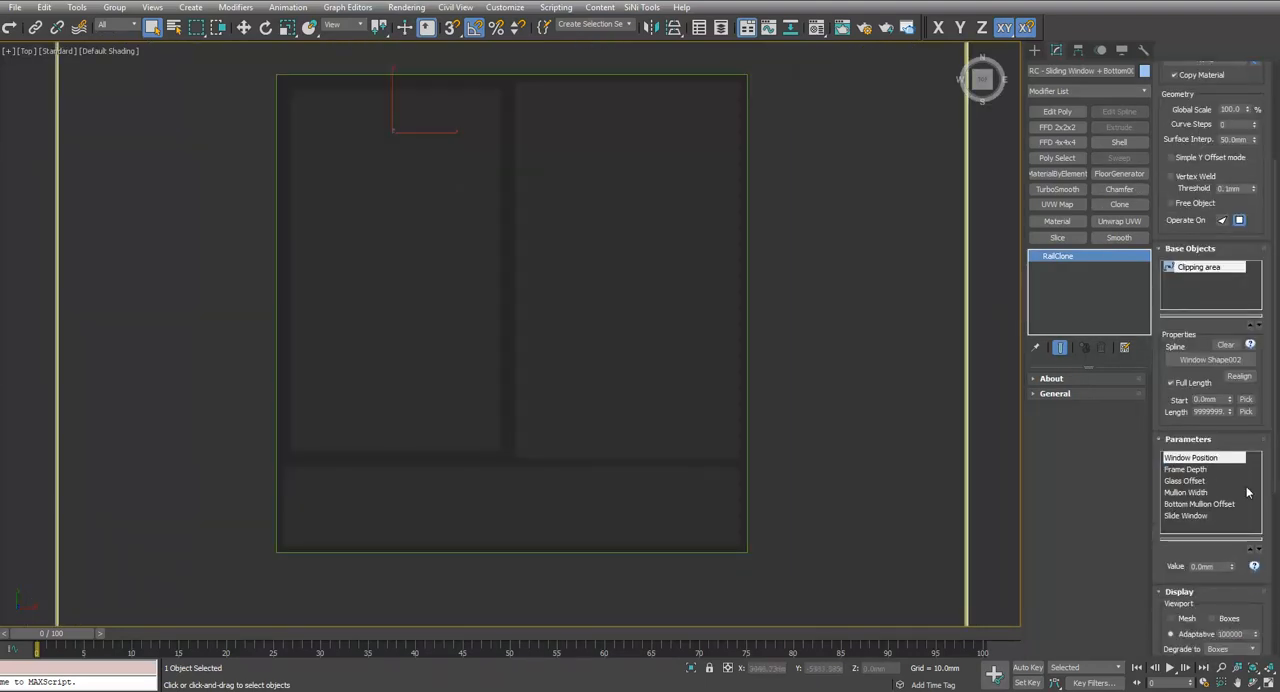
- Step through Frame Depth, Glass Offset, Mullion Width, Bottom Mullion Offset and Slide Window parameters
{"action": "scroll", "scroll_direction": "down", "scroll_amount": 3}
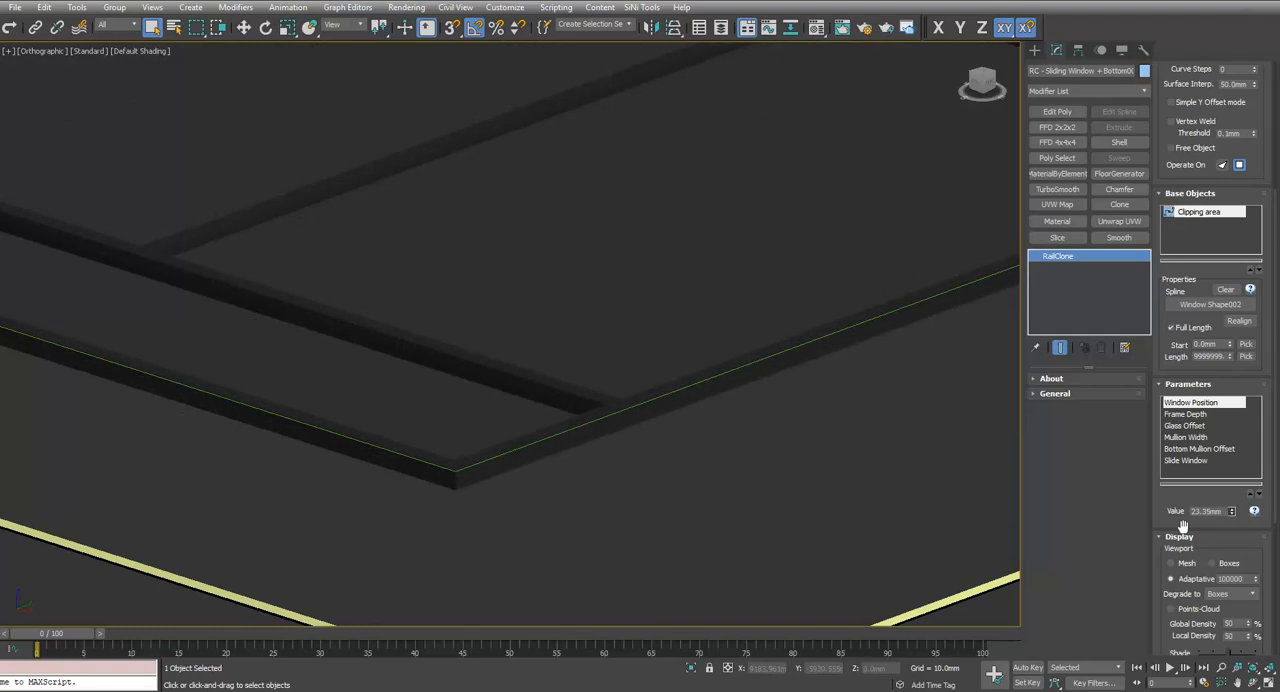
{"action": "left_click", "coordinate": [1184, 414]}
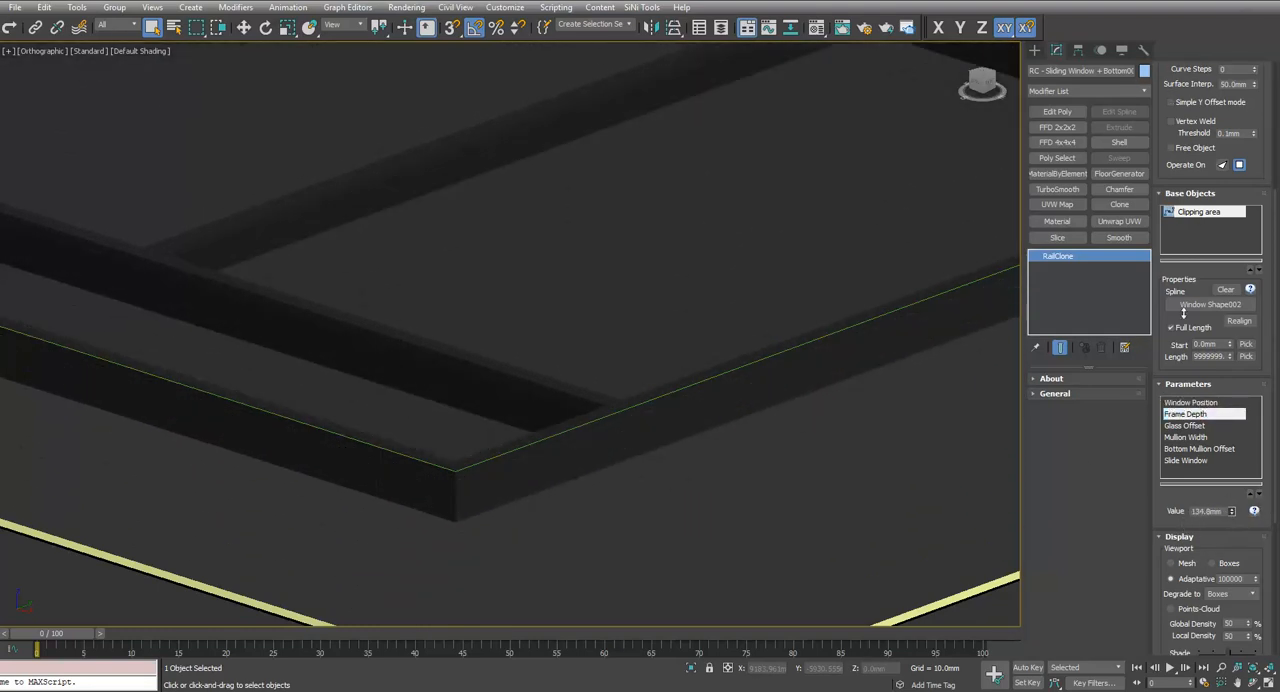
{"action": "left_click", "coordinate": [1184, 424]}
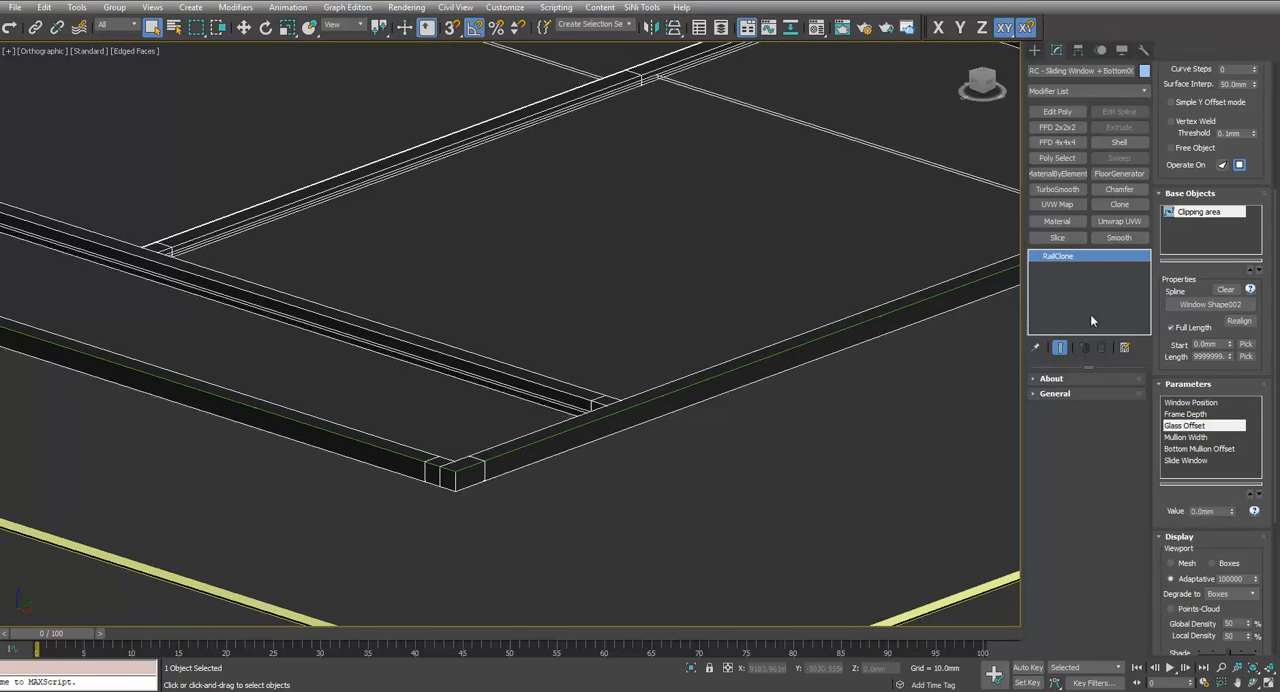
{"action": "left_click", "coordinate": [1184, 414]}
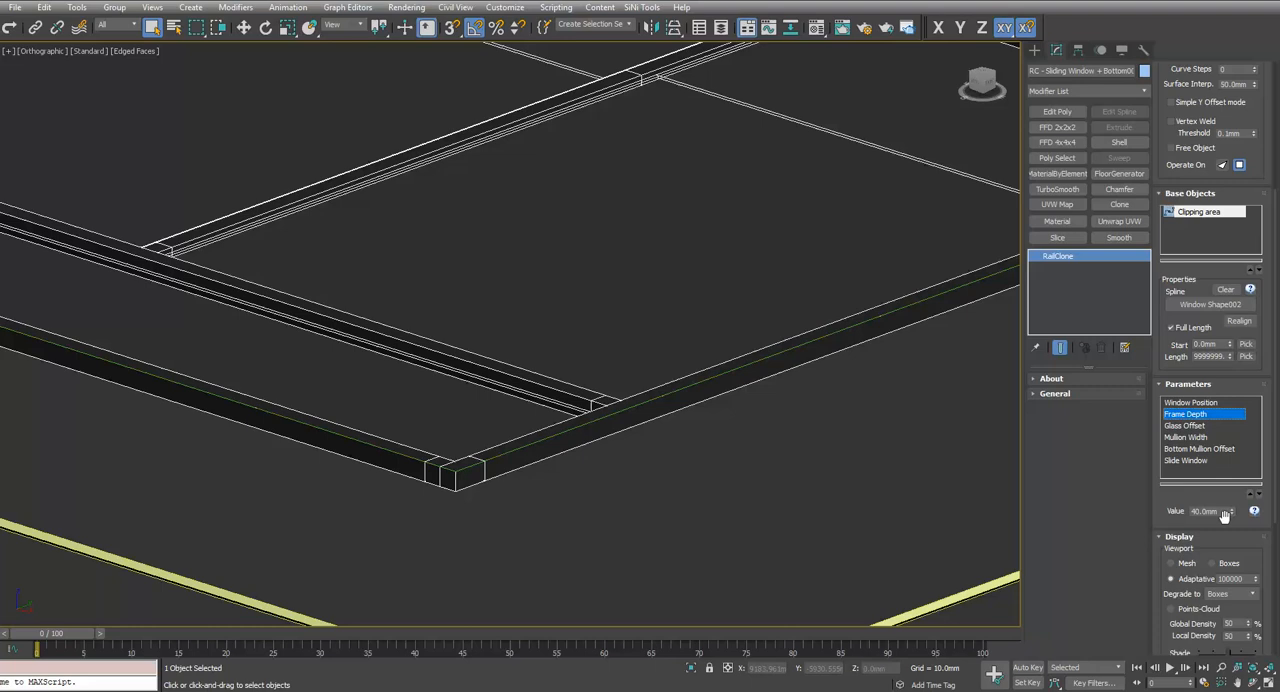
{"action": "left_click", "coordinate": [1186, 436]}
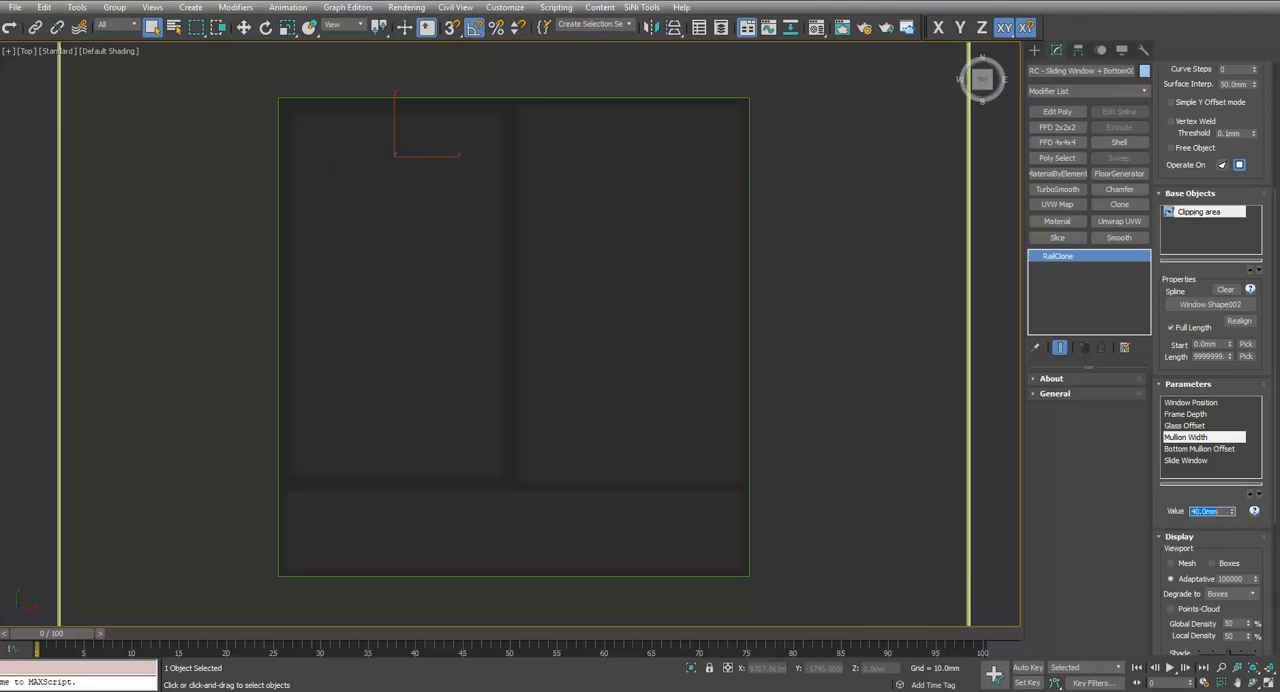
{"action": "left_click", "coordinate": [1200, 448]}
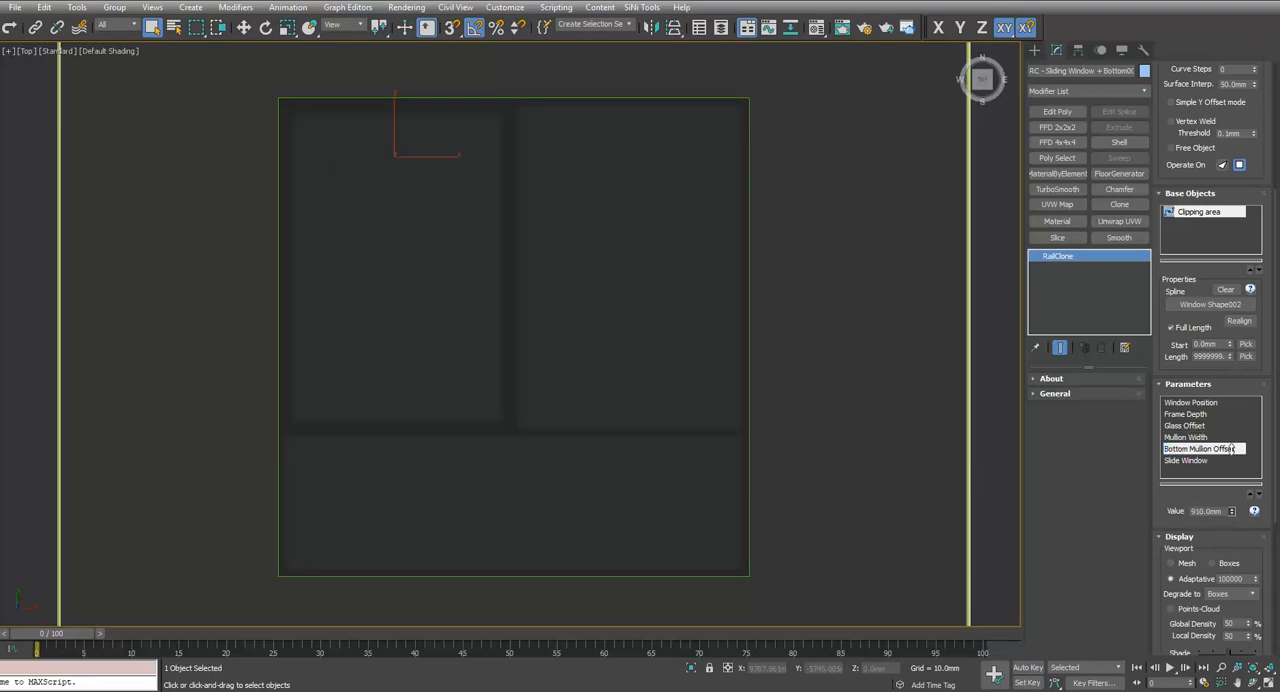
{"action": "left_click", "coordinate": [1200, 460]}
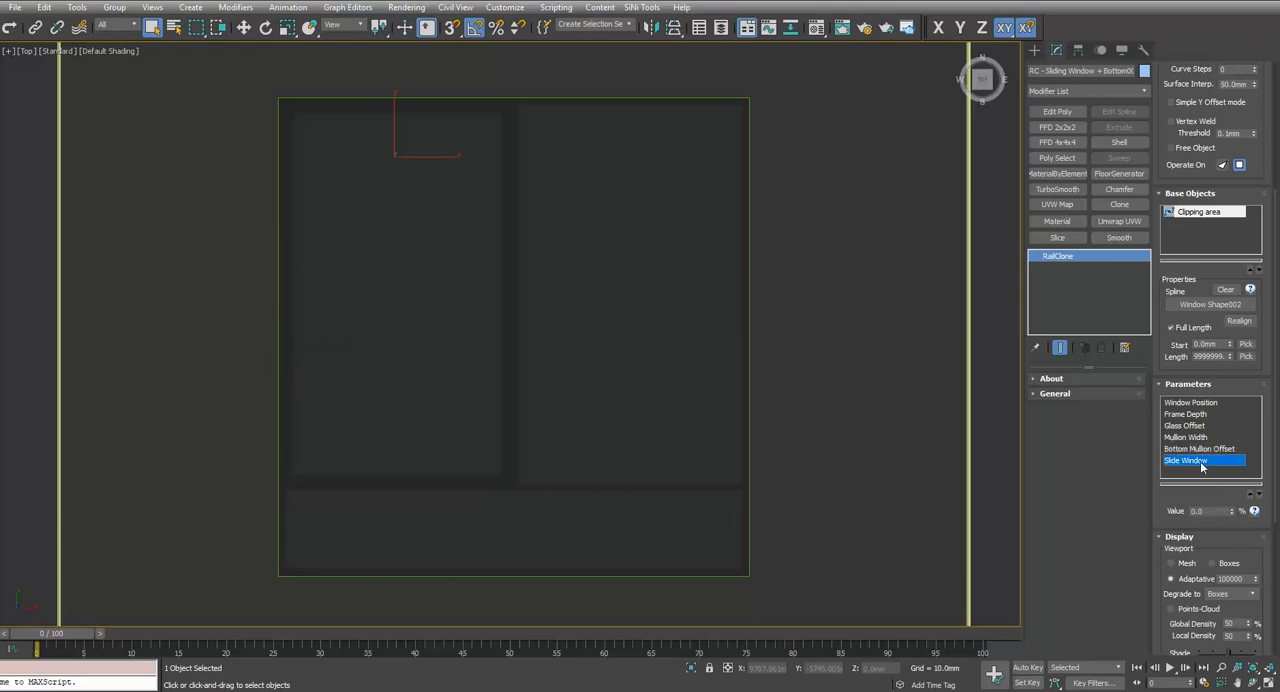